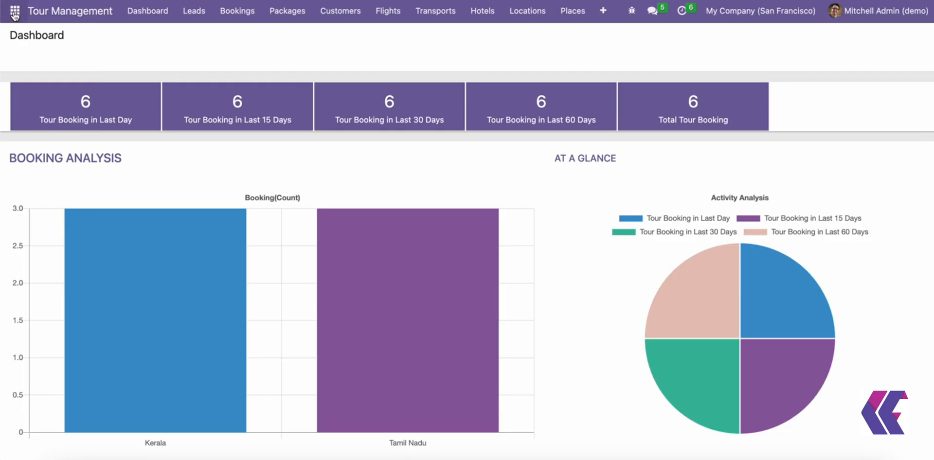
# Review the Marc Demo user in Settings, then return to Tour Management
pyautogui.click(14, 11)
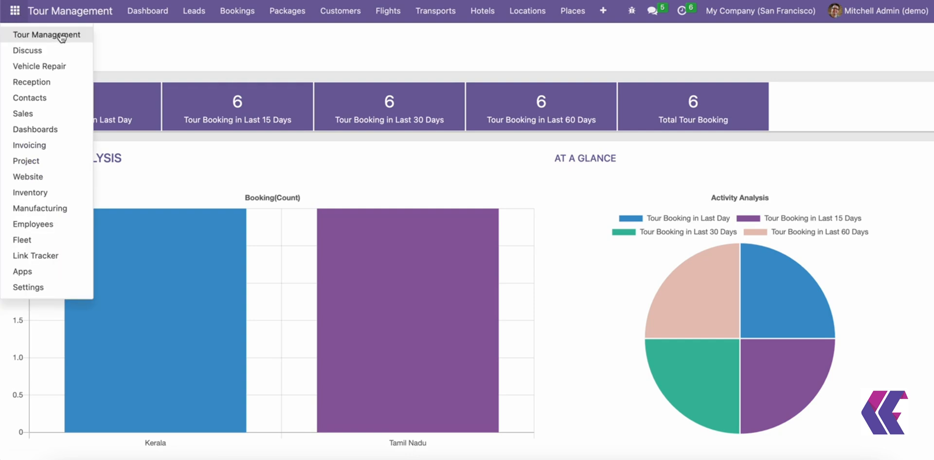
pyautogui.click(47, 35)
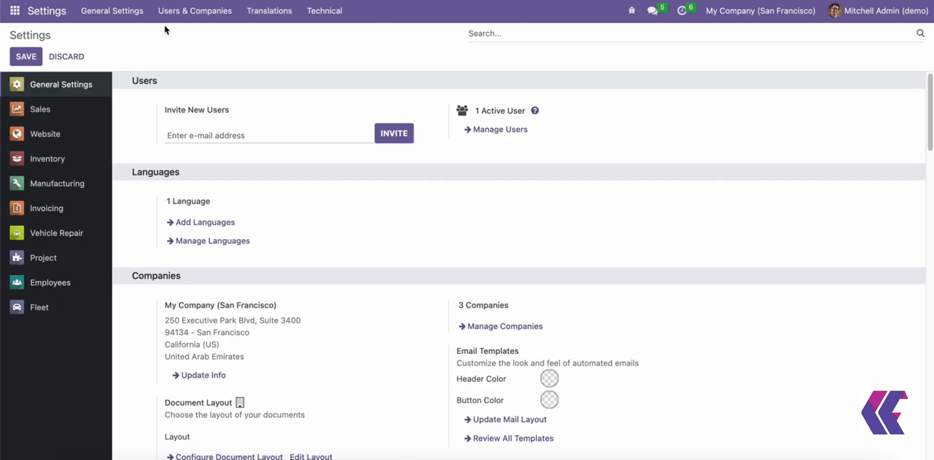
pyautogui.moveTo(194, 10)
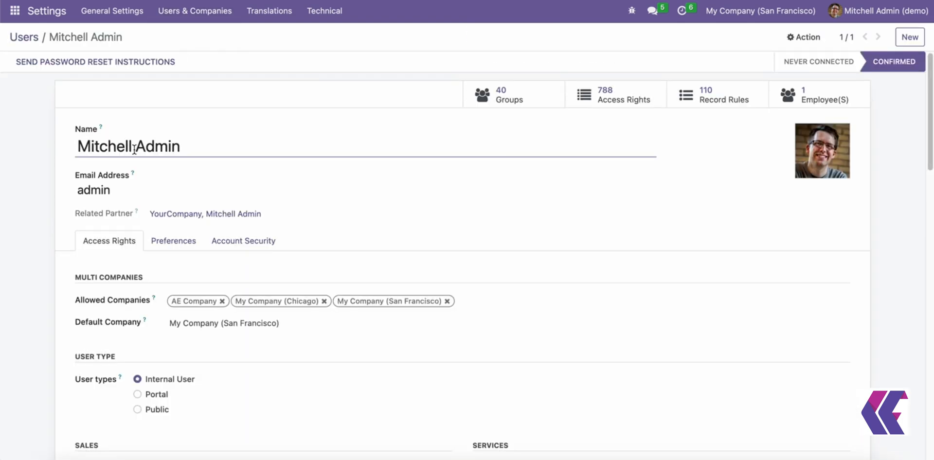
pyautogui.scroll(-3)
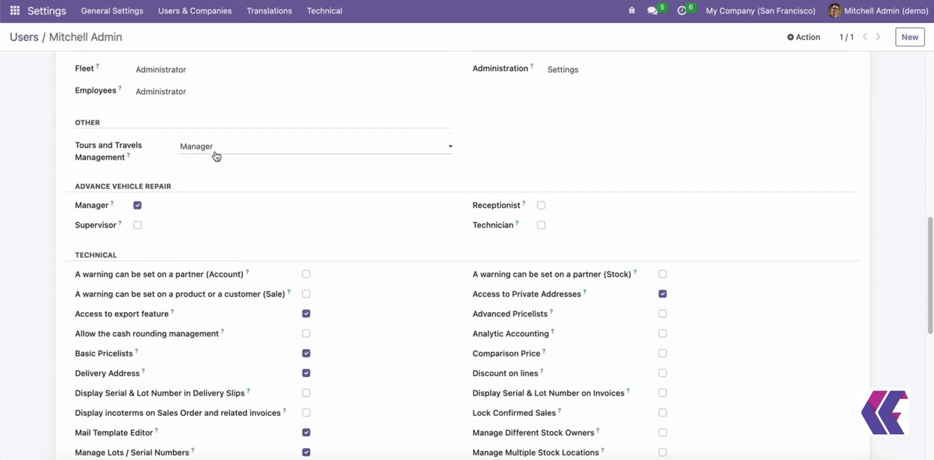
pyautogui.click(315, 146)
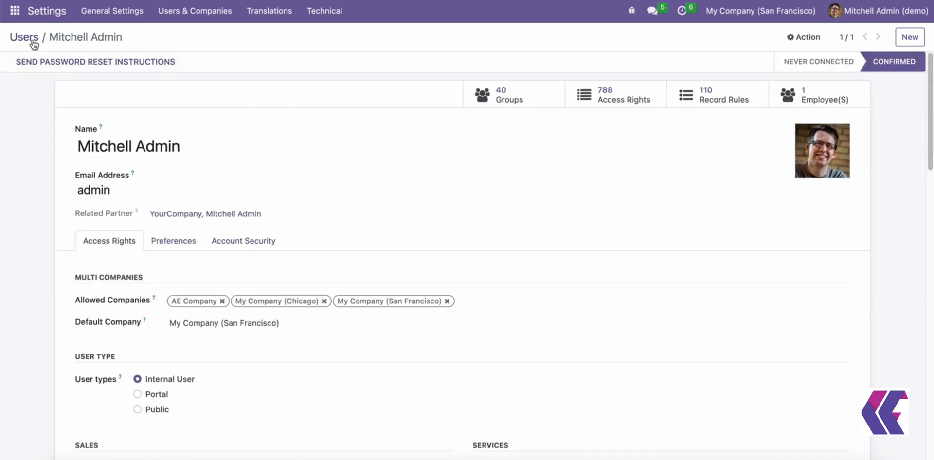
pyautogui.click(24, 37)
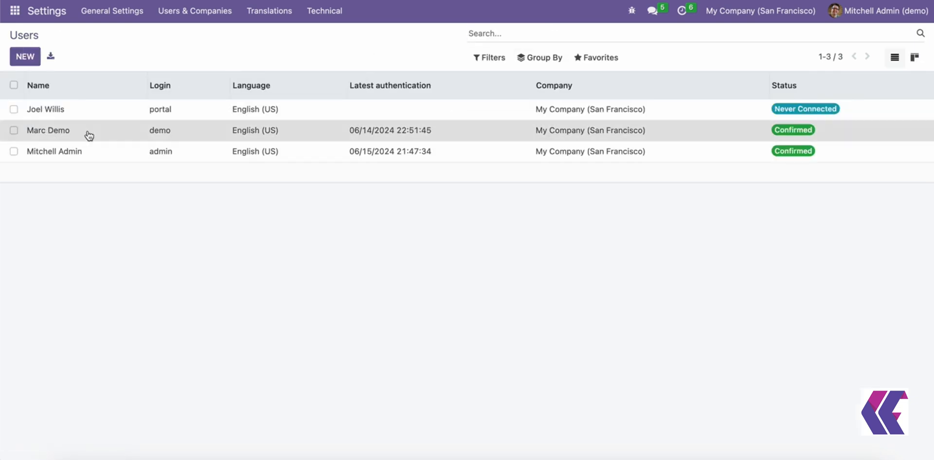
pyautogui.click(48, 130)
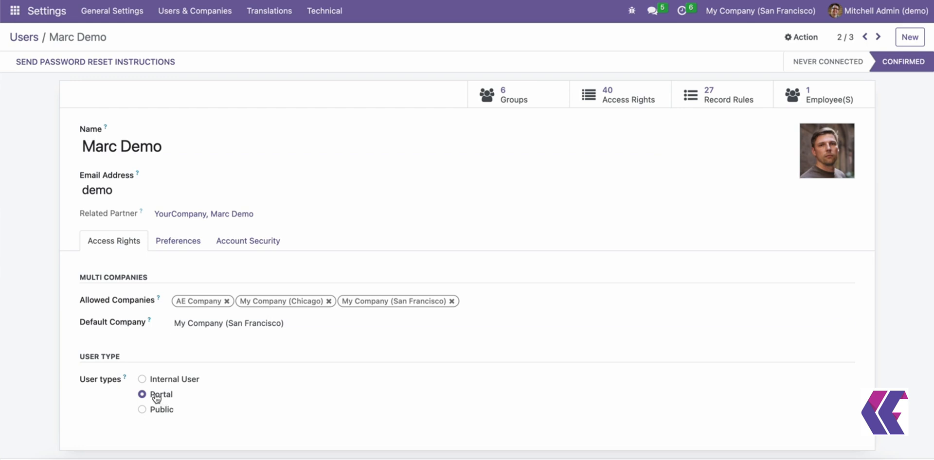
pyautogui.click(14, 11)
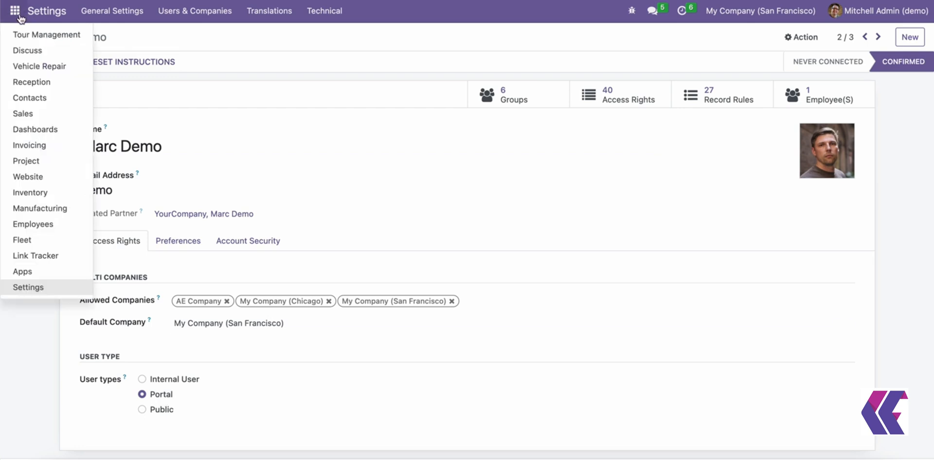
pyautogui.click(46, 34)
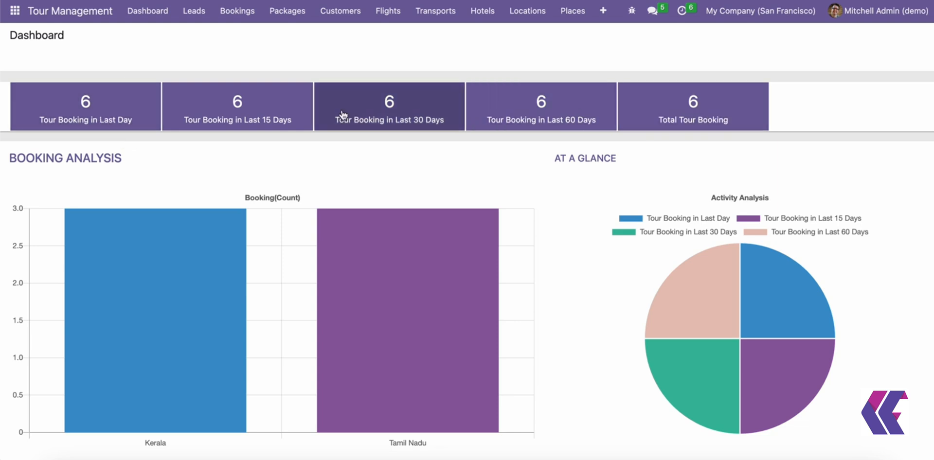
# Create a Kerala package lead for 2 people, mark it Won, convert to BK00014
pyautogui.click(194, 10)
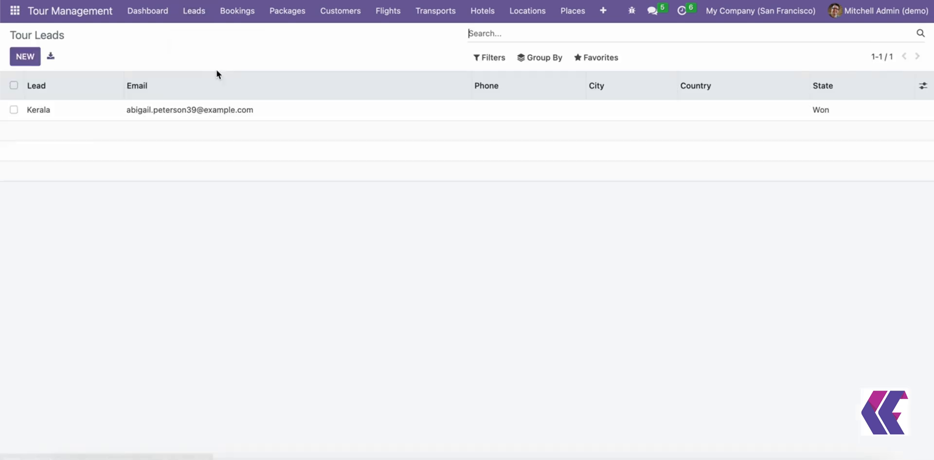
pyautogui.click(25, 56)
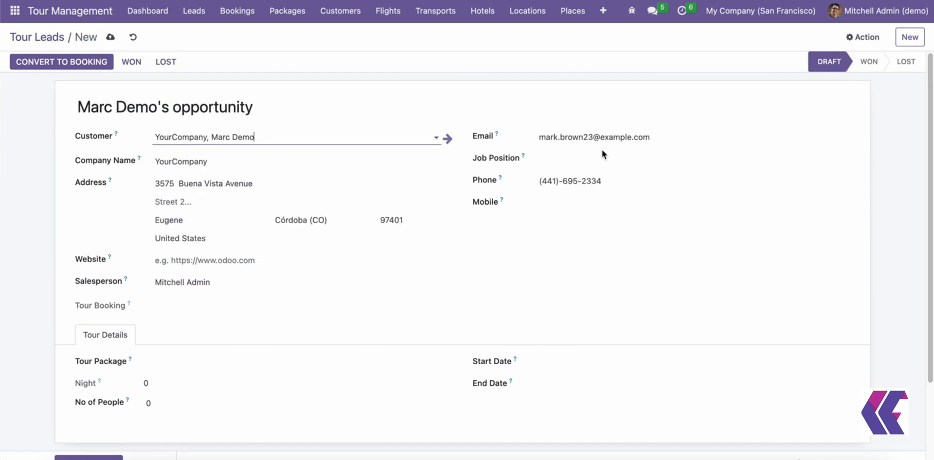
pyautogui.click(296, 362)
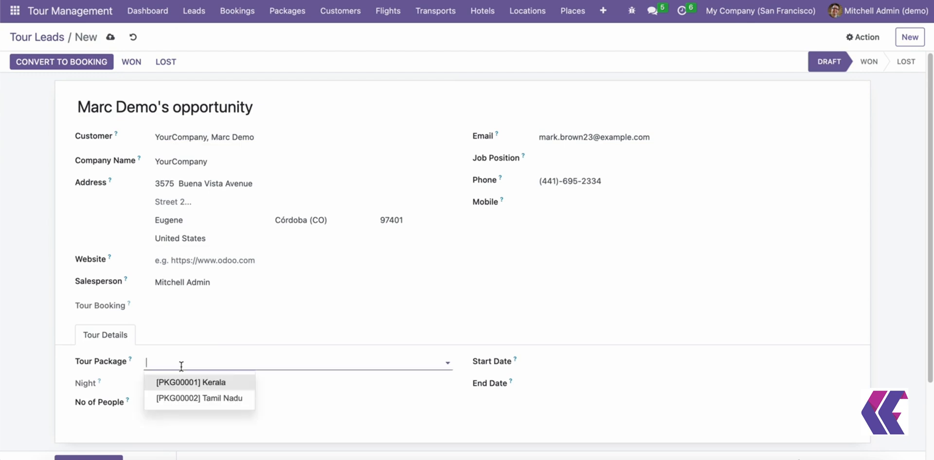
pyautogui.click(199, 382)
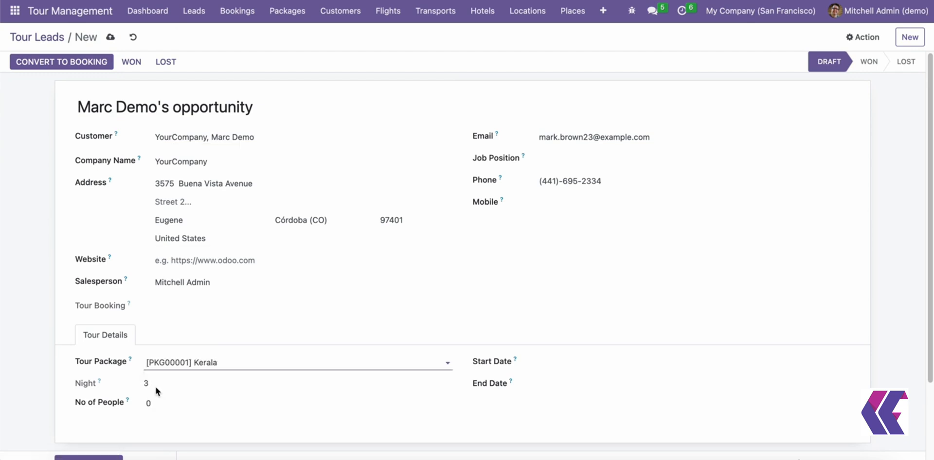
pyautogui.click(685, 364)
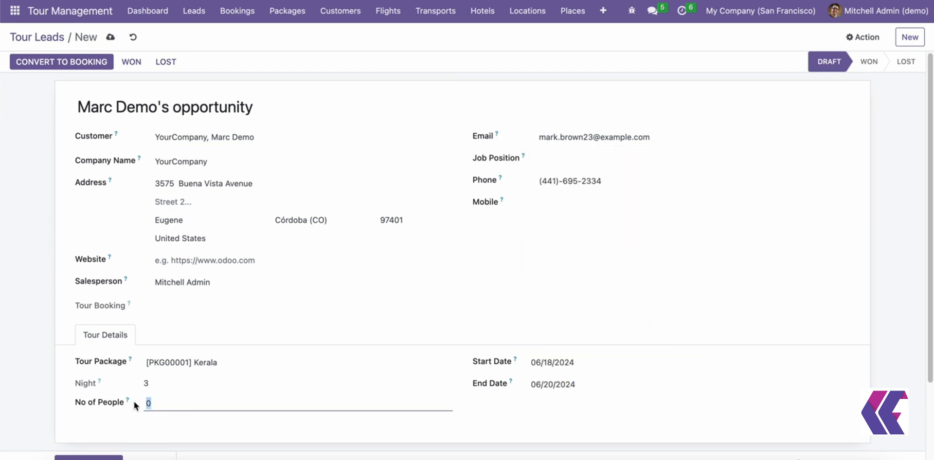
pyautogui.write('2')
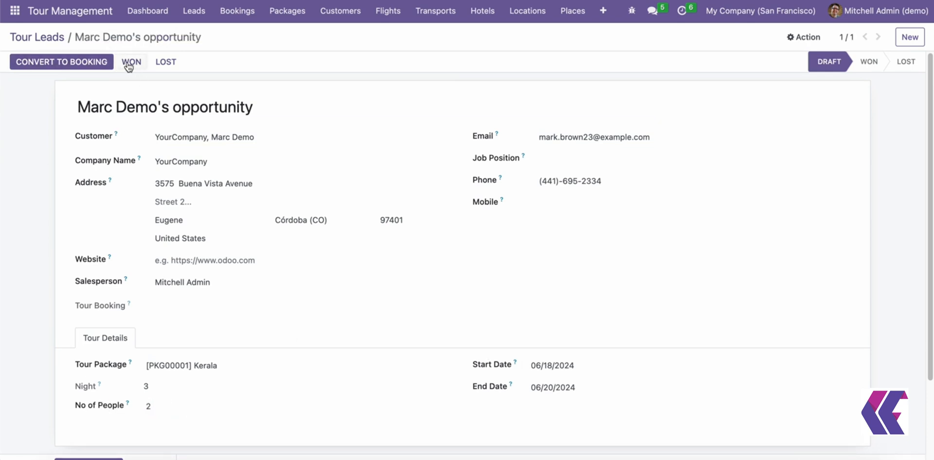
pyautogui.click(131, 61)
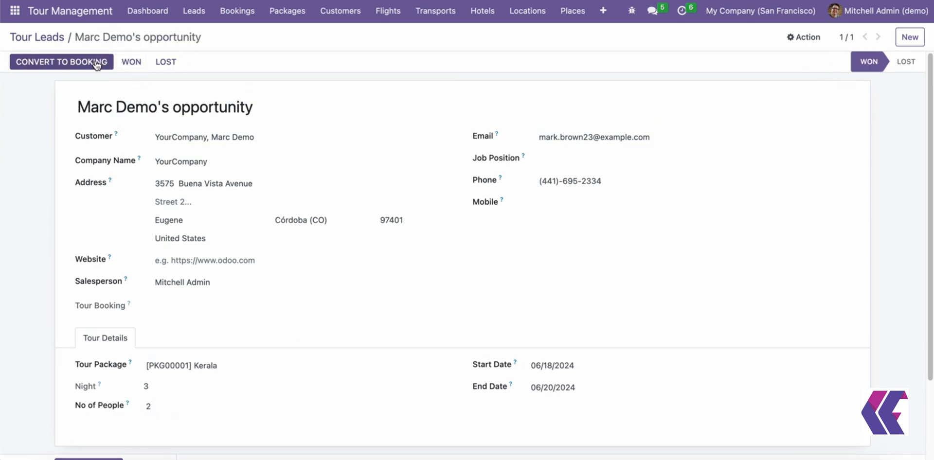
pyautogui.click(61, 61)
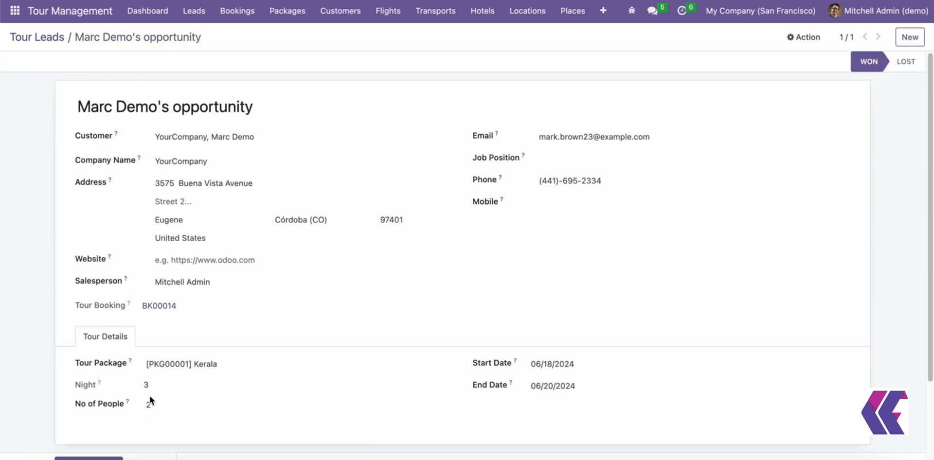
# Open booking BK00014, view the Manage Bookings list, then the Tour Packages list
pyautogui.click(159, 306)
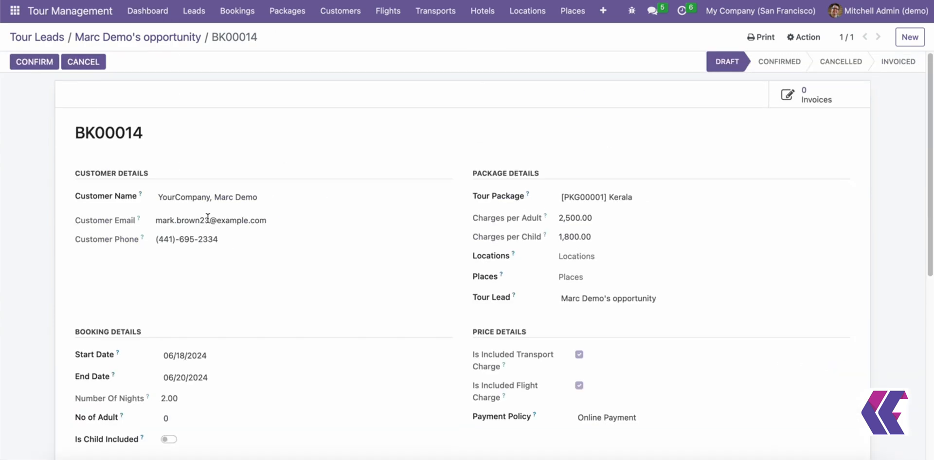
pyautogui.click(236, 10)
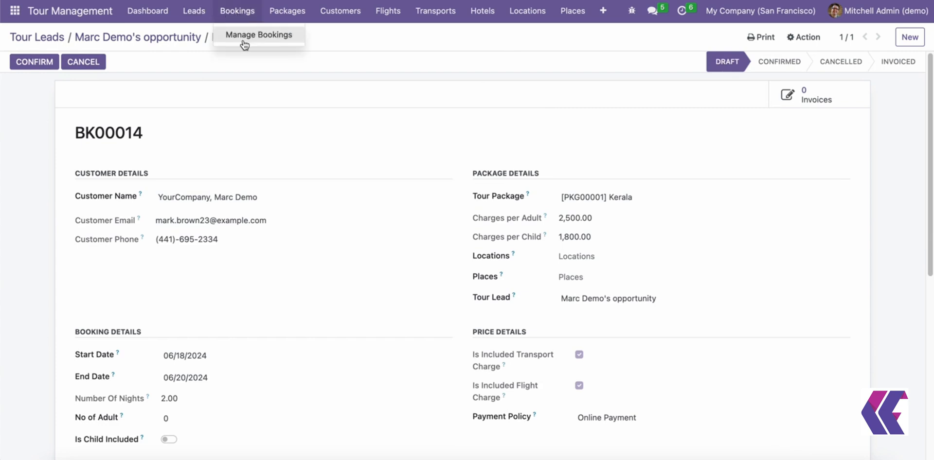
pyautogui.click(259, 34)
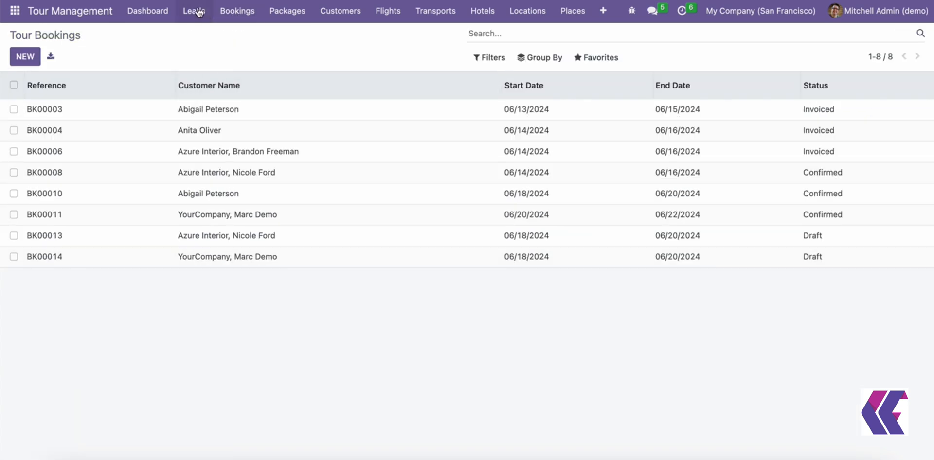
pyautogui.click(287, 11)
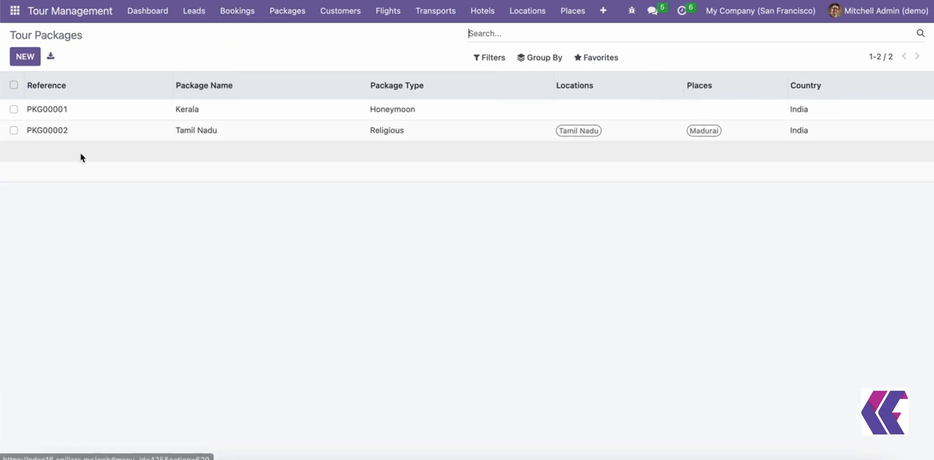
# Set PKG00001 Kerala's location to Kerala instead of UAE, then view the Places list
pyautogui.click(46, 109)
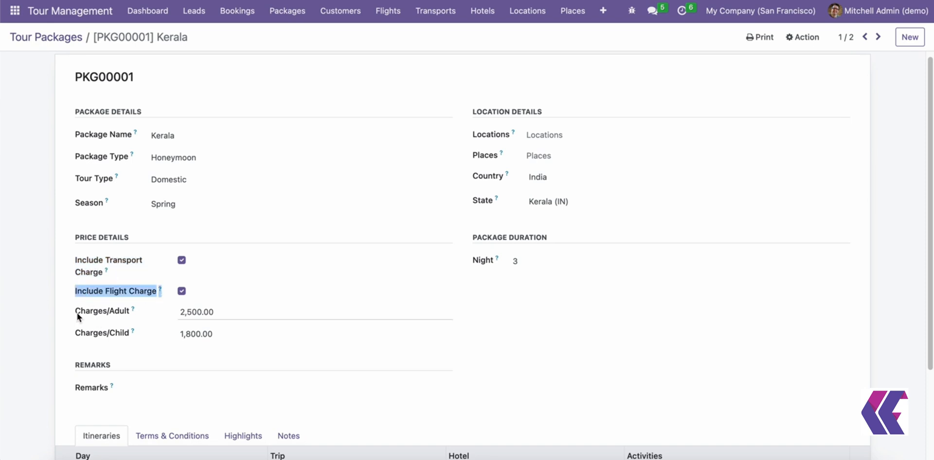
pyautogui.click(685, 135)
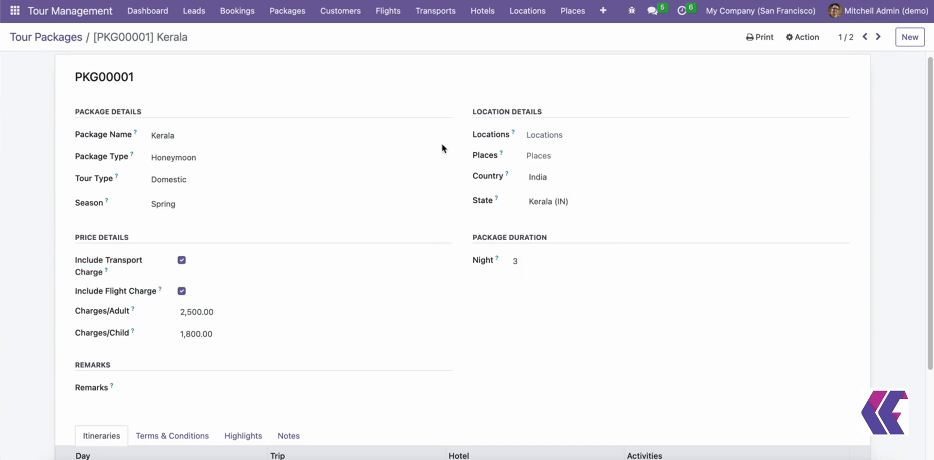
pyautogui.moveTo(519, 64)
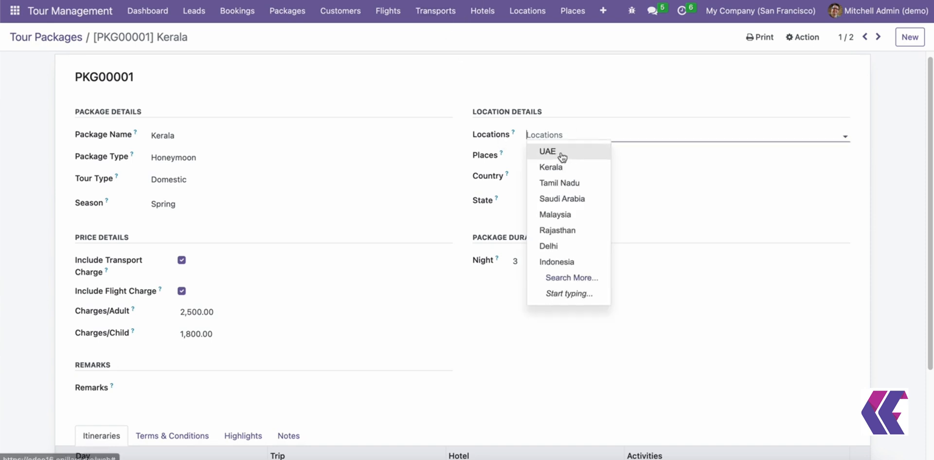
pyautogui.click(546, 150)
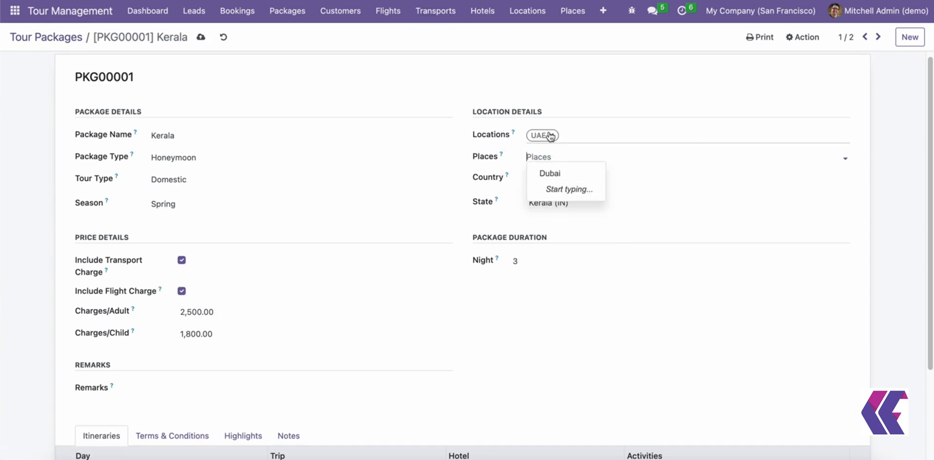
pyautogui.click(542, 134)
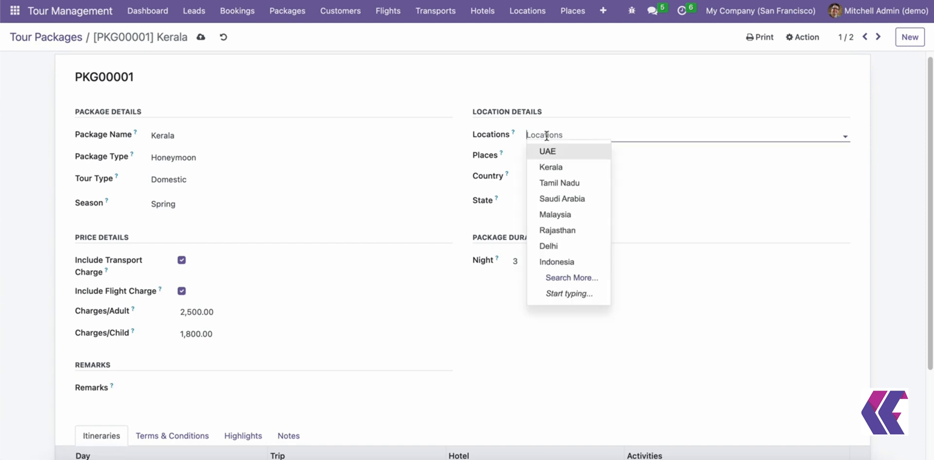
pyautogui.click(550, 166)
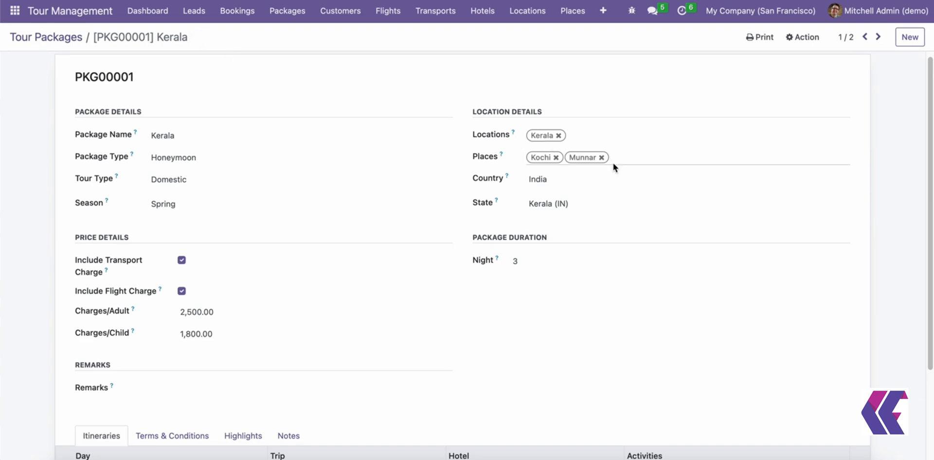
pyautogui.moveTo(526, 11)
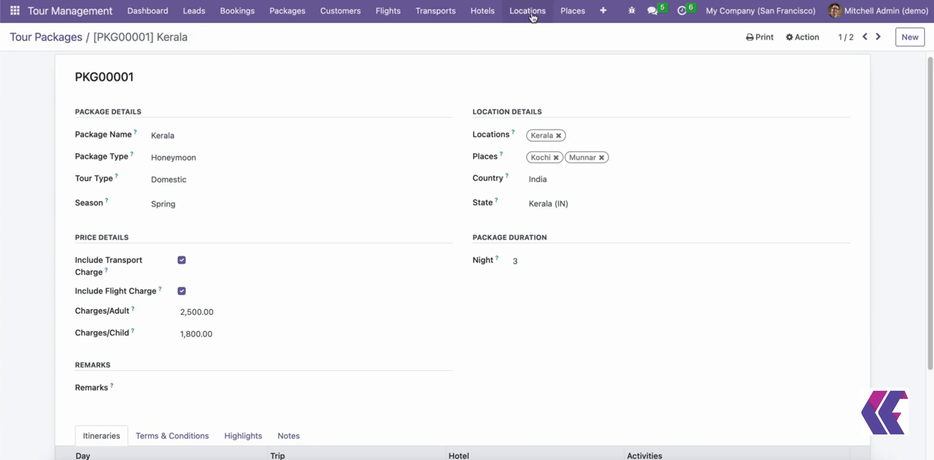
pyautogui.click(527, 11)
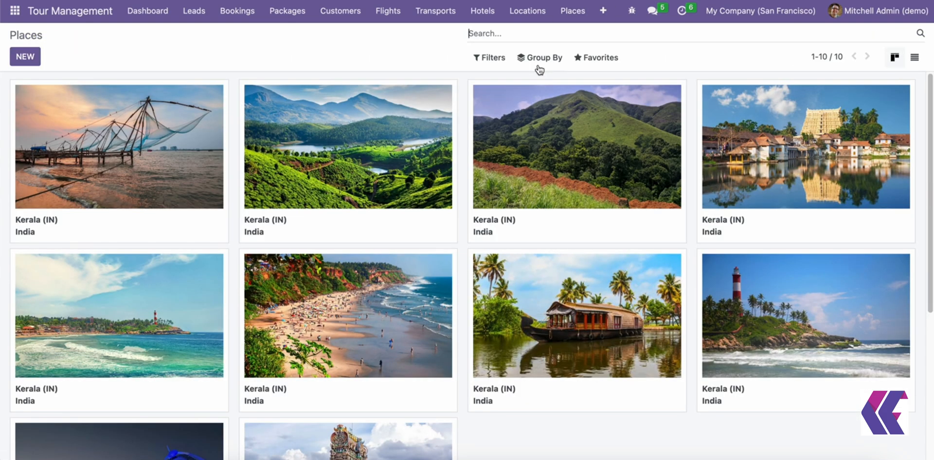
# Open the Kerala location record and Tour Hotels catalogue, checking Configuration and Packages menus
pyautogui.click(526, 11)
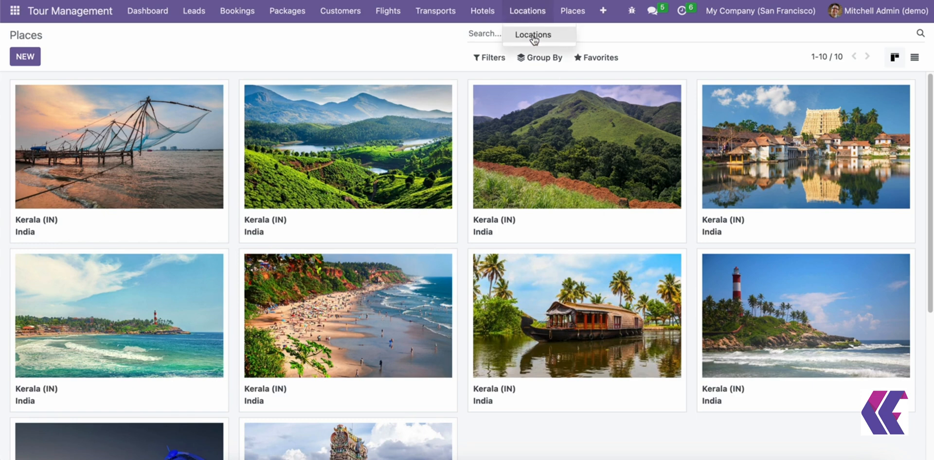
pyautogui.click(118, 146)
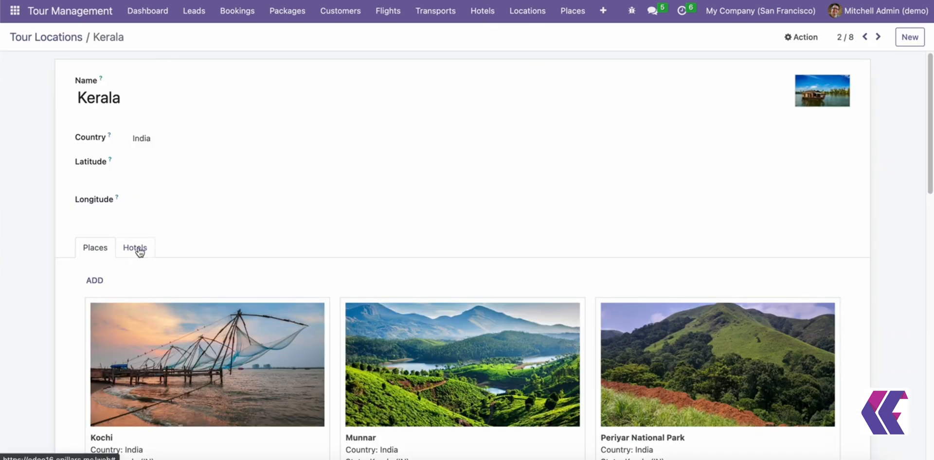
pyautogui.click(134, 247)
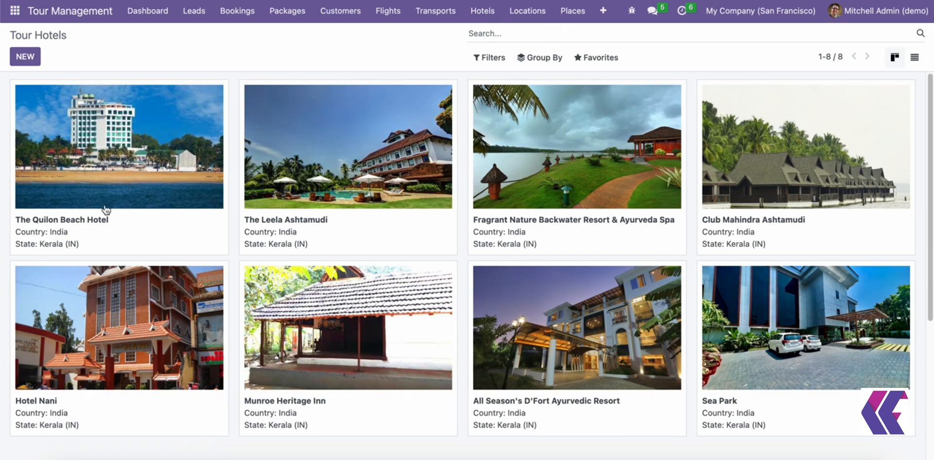
pyautogui.click(603, 11)
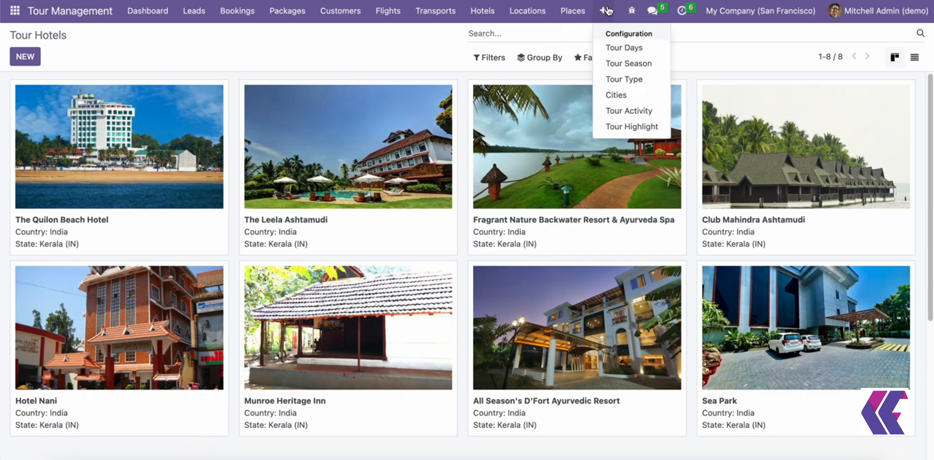
pyautogui.click(287, 11)
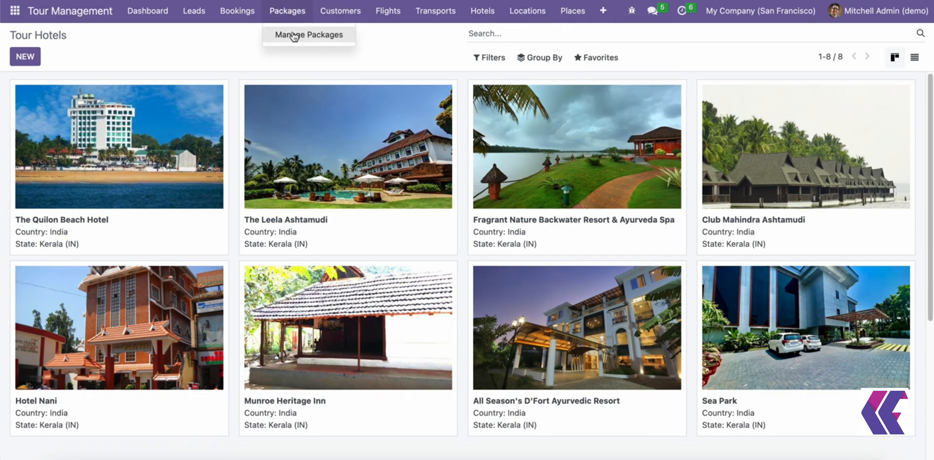
# Open the Kerala package's Day-1 itinerary and inspect the Kollam–Munnar trip details
pyautogui.click(308, 34)
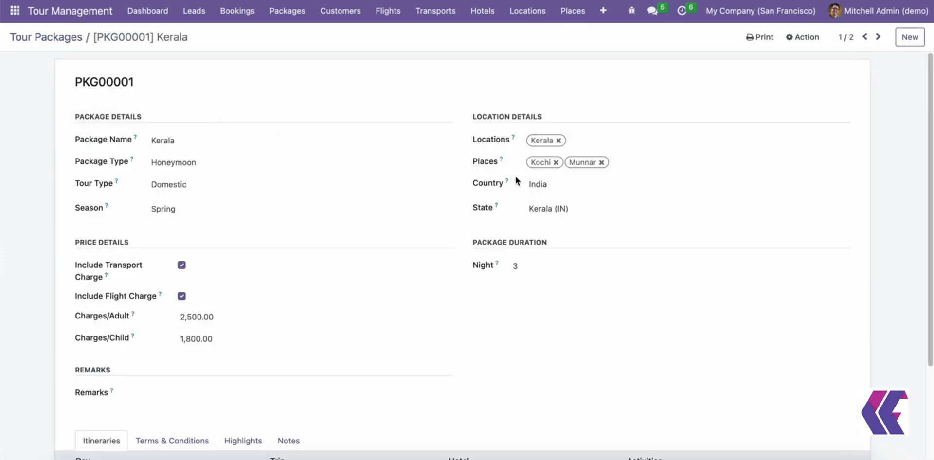
pyautogui.scroll(-3)
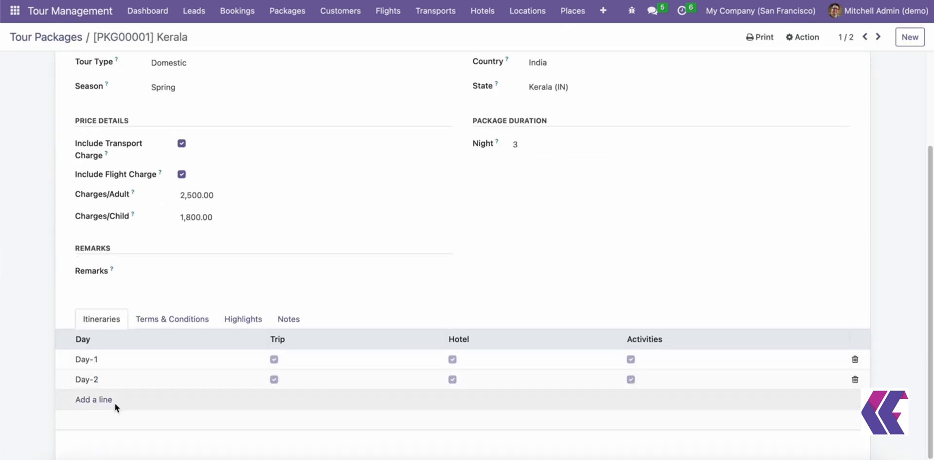
pyautogui.click(94, 400)
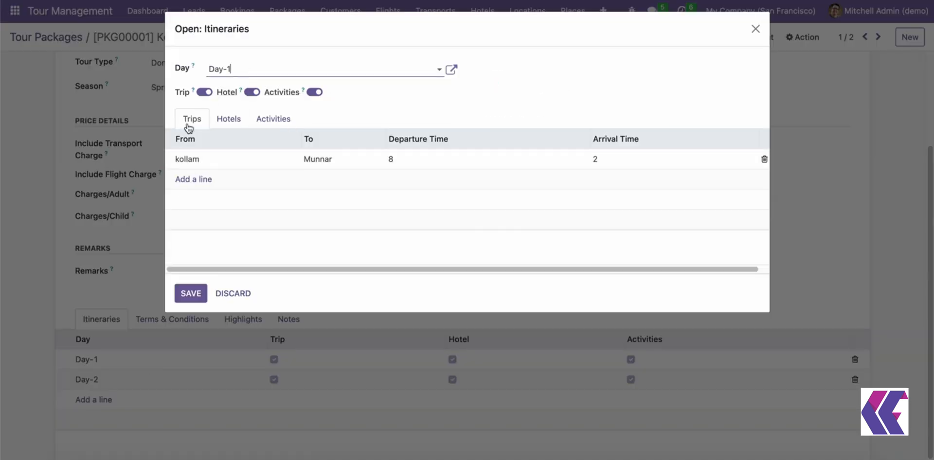
pyautogui.click(187, 159)
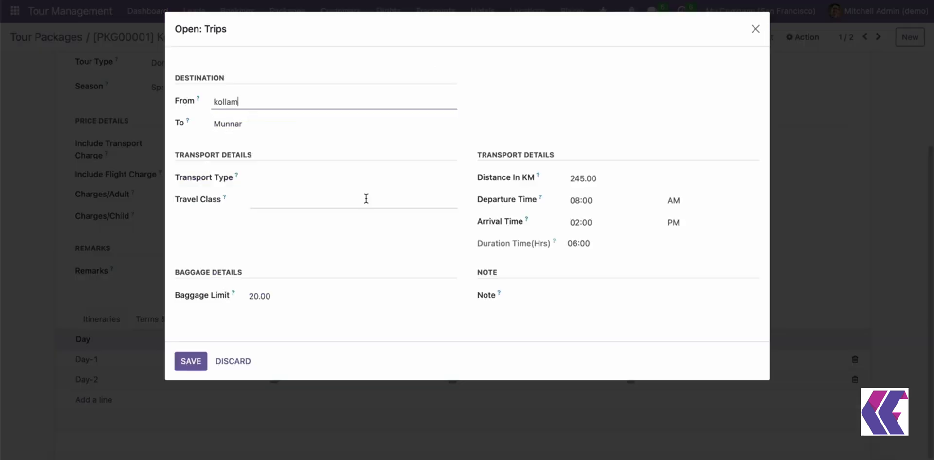
pyautogui.click(190, 361)
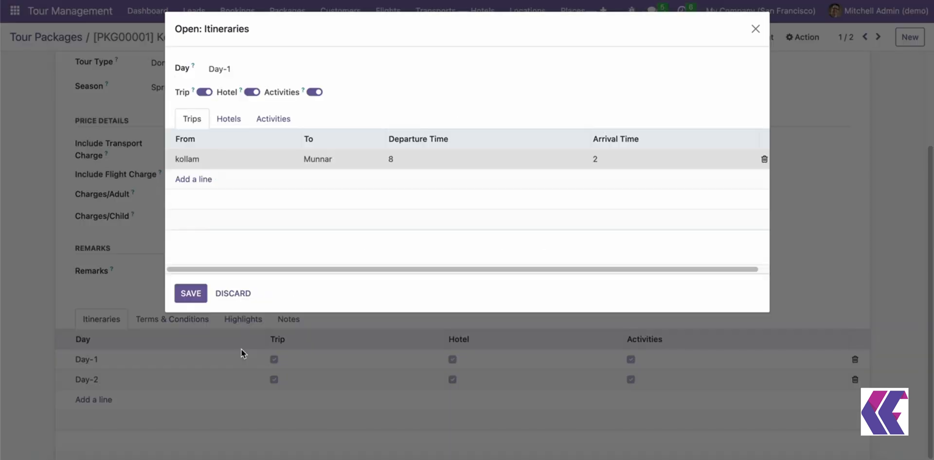
# Review Day-1's Quilon Beach Hotel stay and planned activities
pyautogui.click(228, 118)
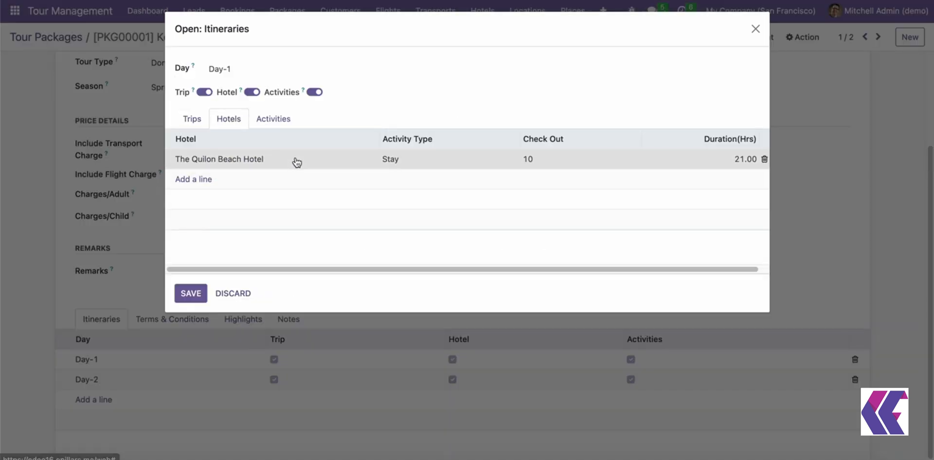
pyautogui.click(218, 159)
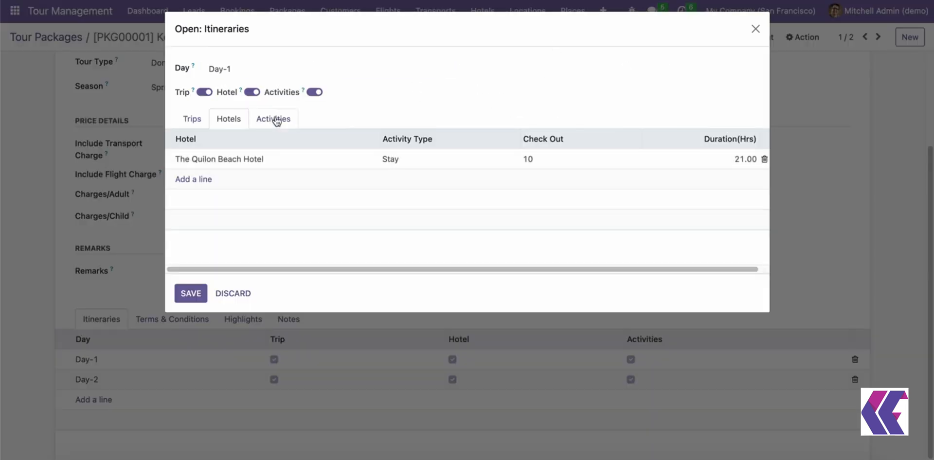
pyautogui.click(219, 159)
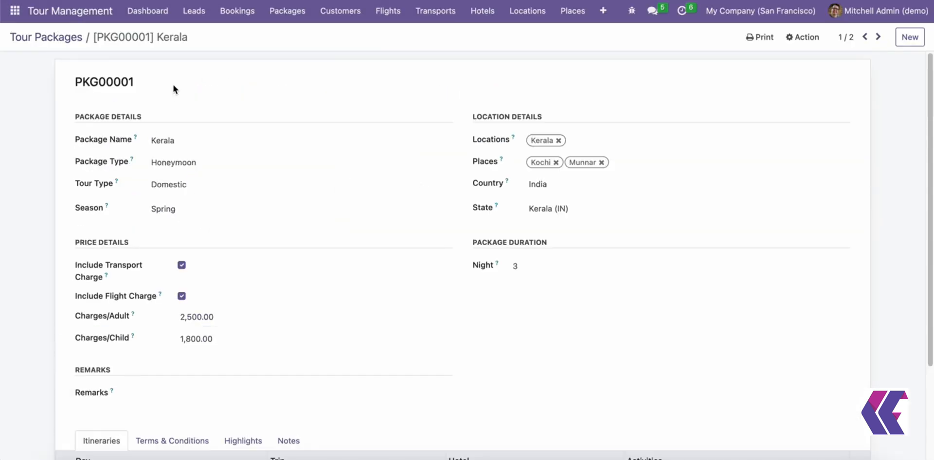
pyautogui.moveTo(233, 279)
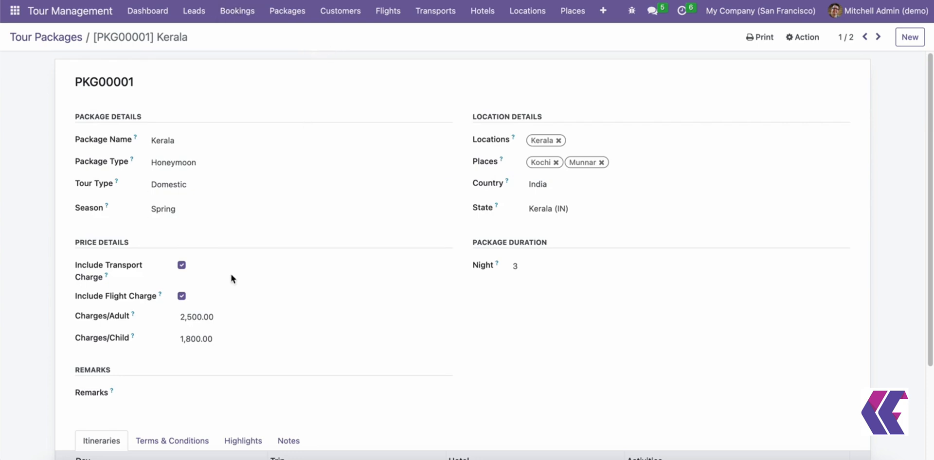
pyautogui.scroll(-3)
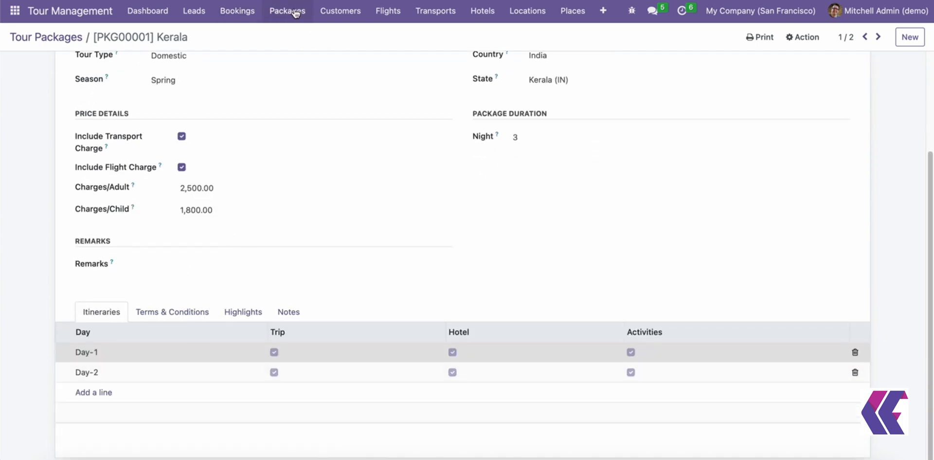
# Browse the Customers list, then reopen draft booking BK00014 from Manage Bookings
pyautogui.click(340, 11)
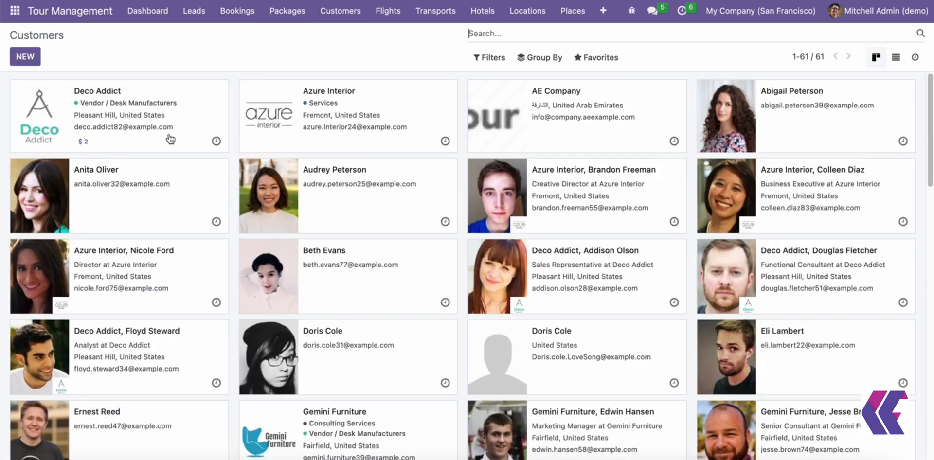
pyautogui.click(237, 10)
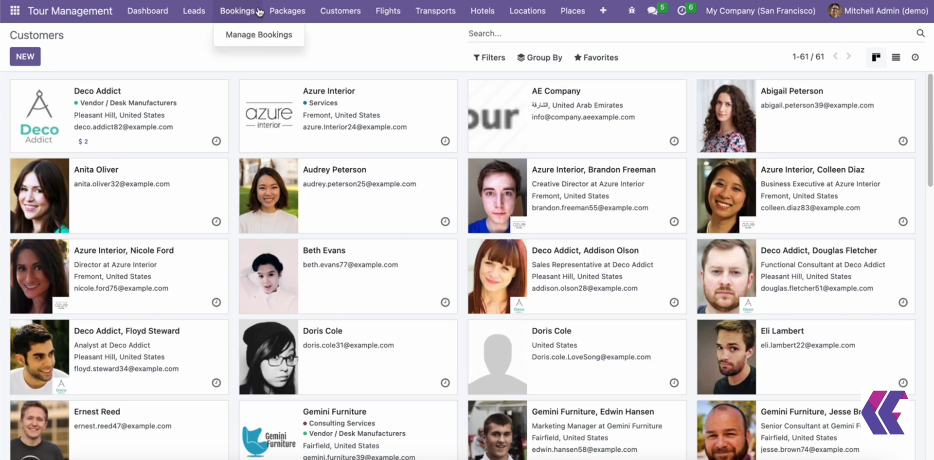
pyautogui.click(259, 35)
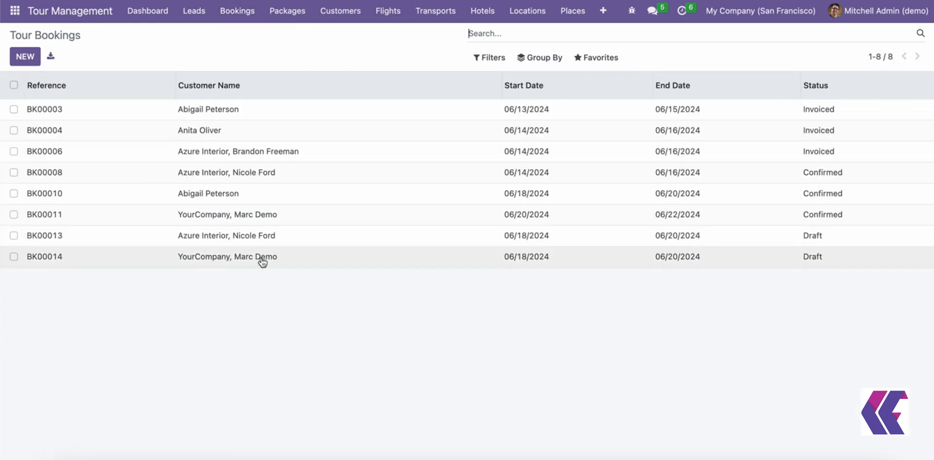
pyautogui.click(43, 257)
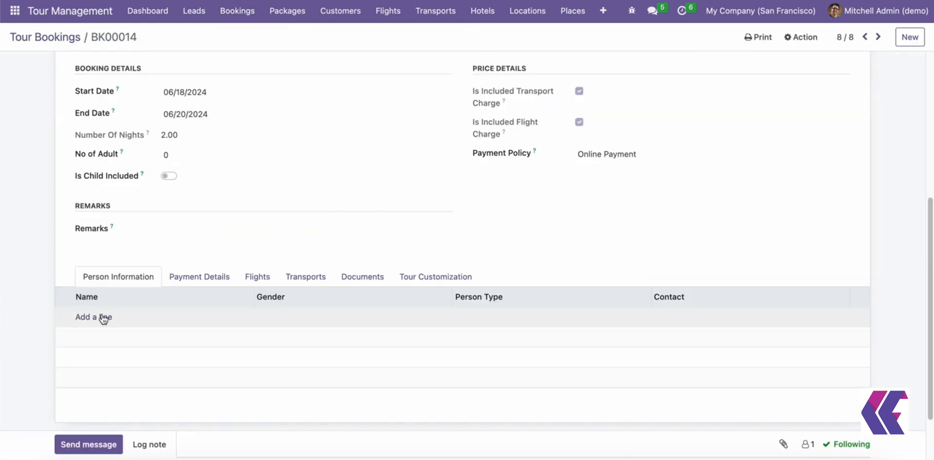
# Add Marc Demo as a male adult passenger and check the 2,500.00 payment total
pyautogui.click(93, 317)
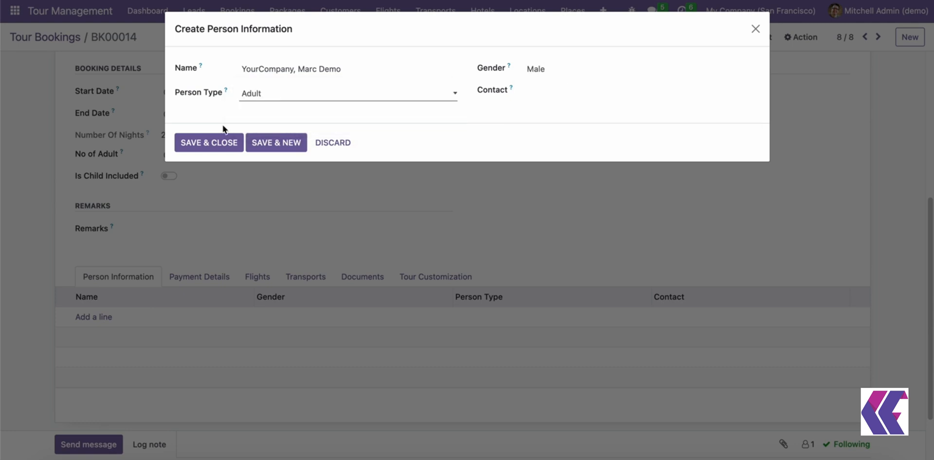
pyautogui.click(209, 142)
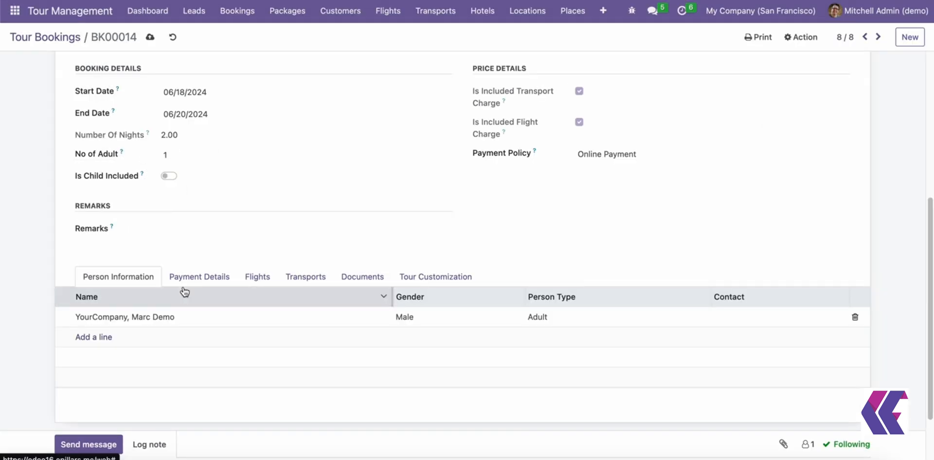
pyautogui.click(199, 277)
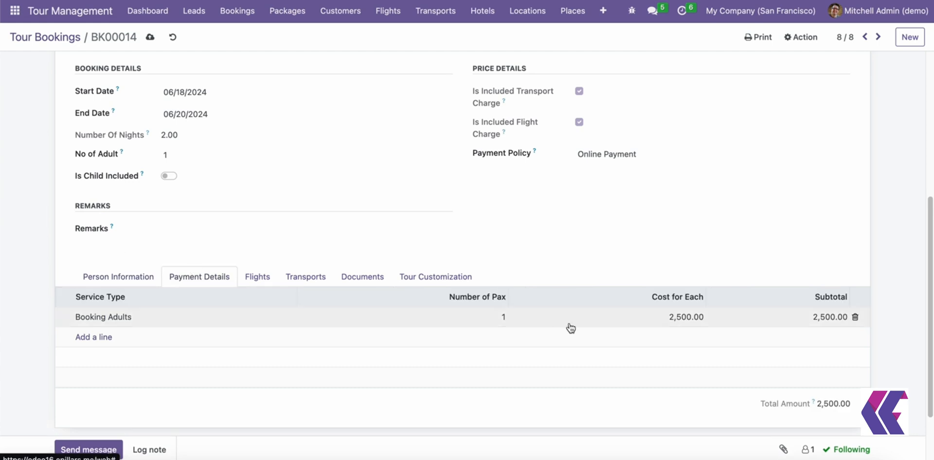
# Add a kollam-to-kollam flight with PNR 123 and a 200.00 fare
pyautogui.click(257, 276)
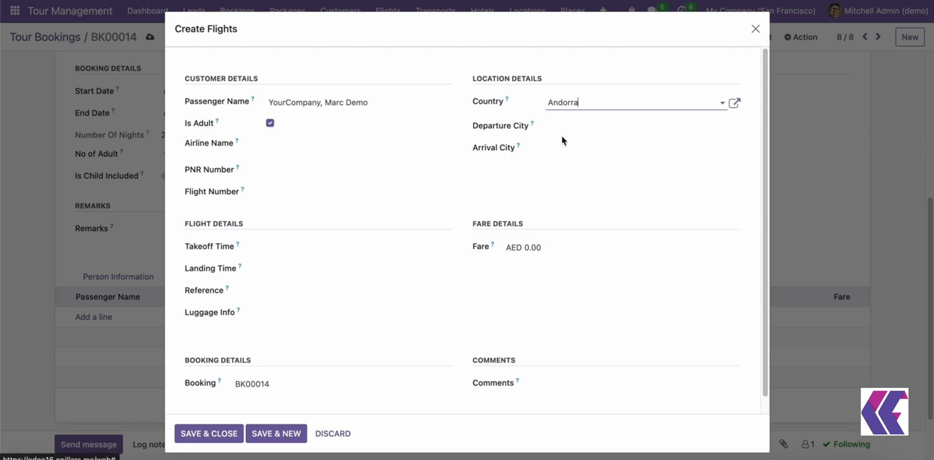
pyautogui.click(641, 125)
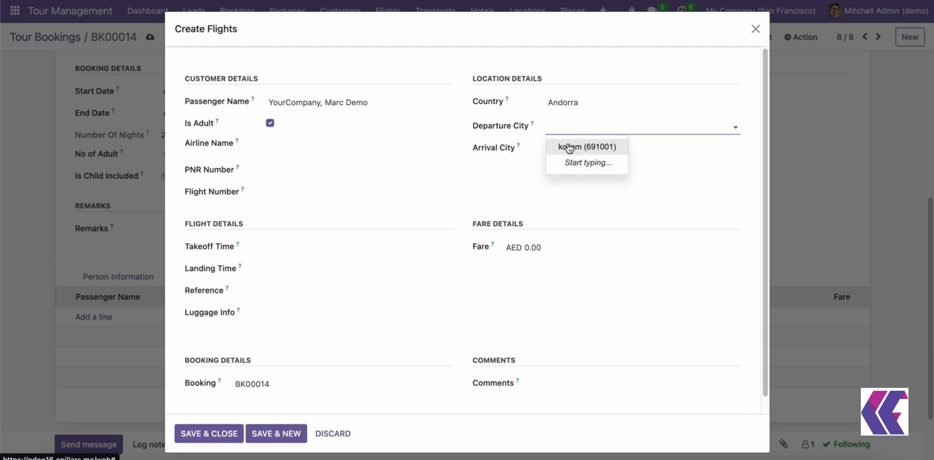
pyautogui.moveTo(610, 145)
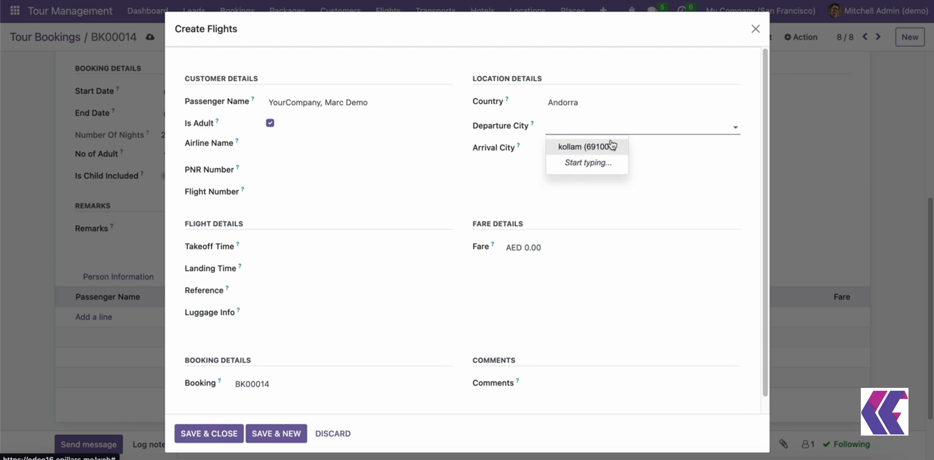
pyautogui.click(585, 146)
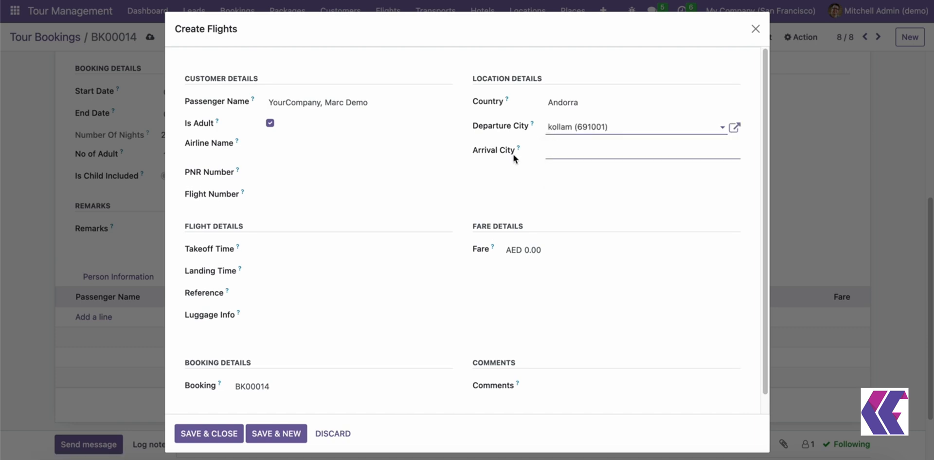
pyautogui.click(638, 150)
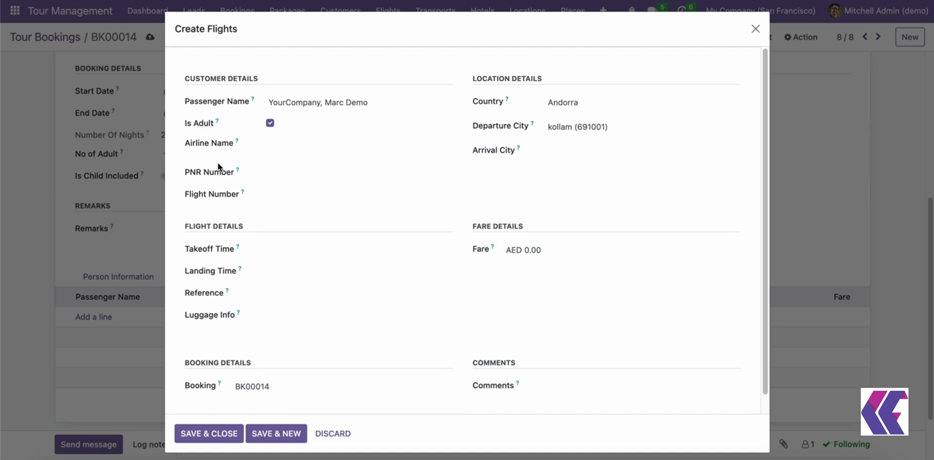
pyautogui.click(327, 292)
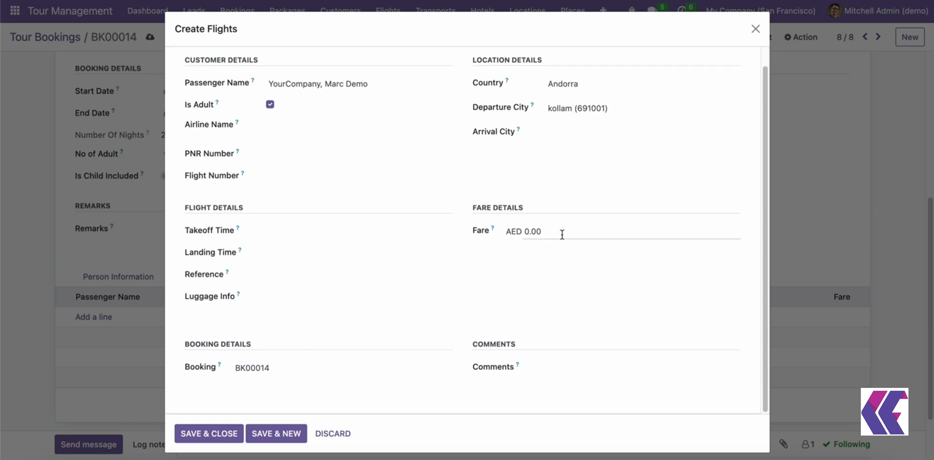
pyautogui.click(528, 231)
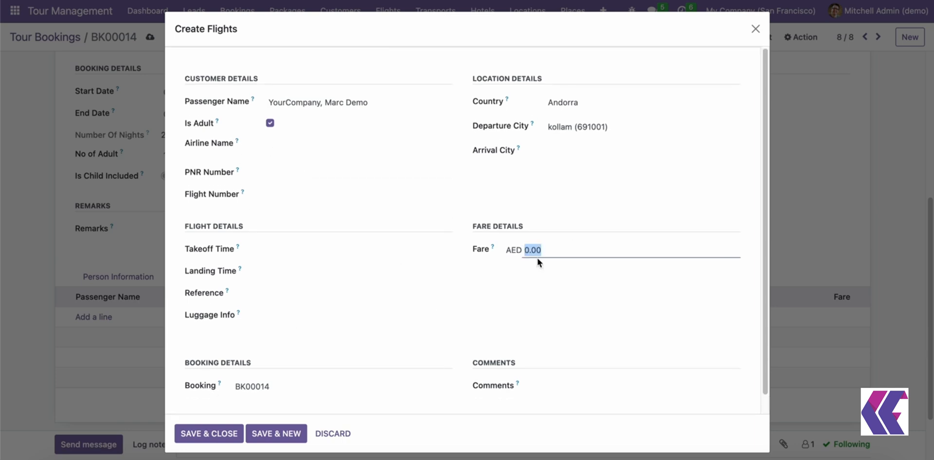
pyautogui.write('200')
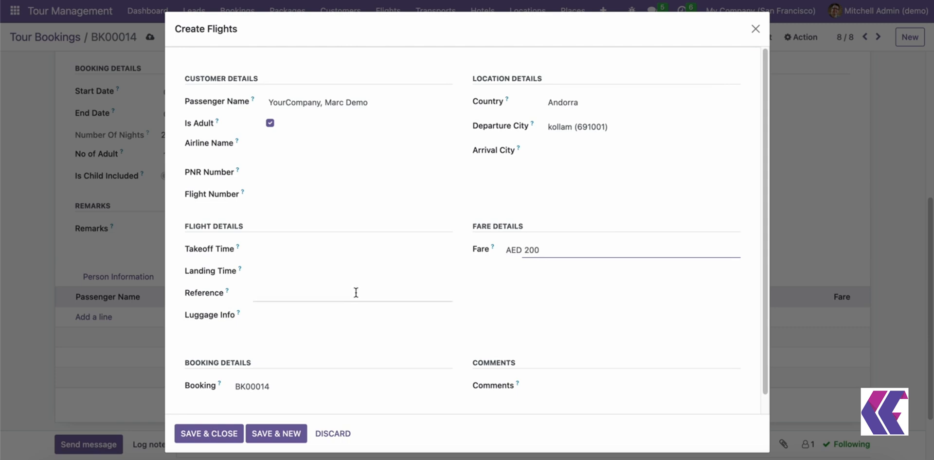
pyautogui.click(209, 433)
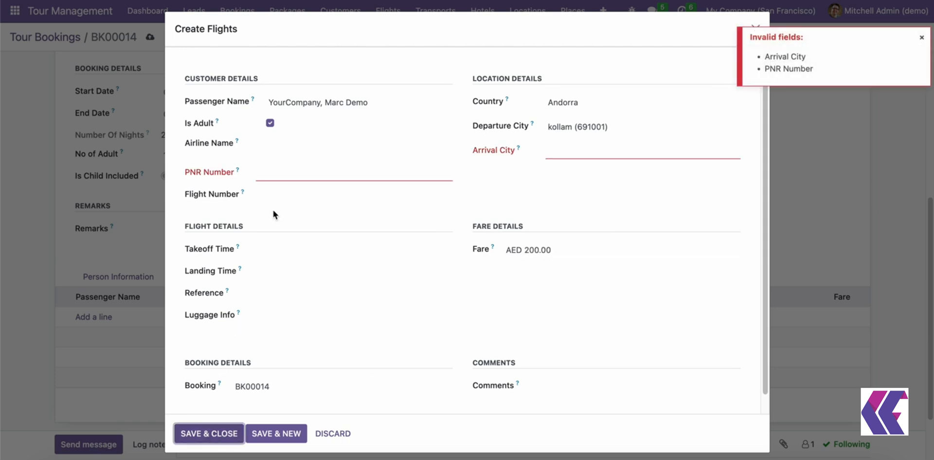
pyautogui.write('123')
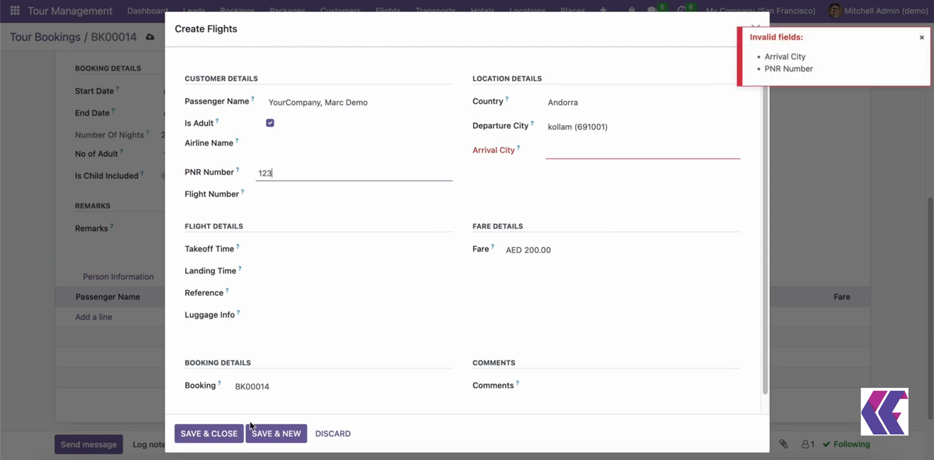
pyautogui.click(638, 149)
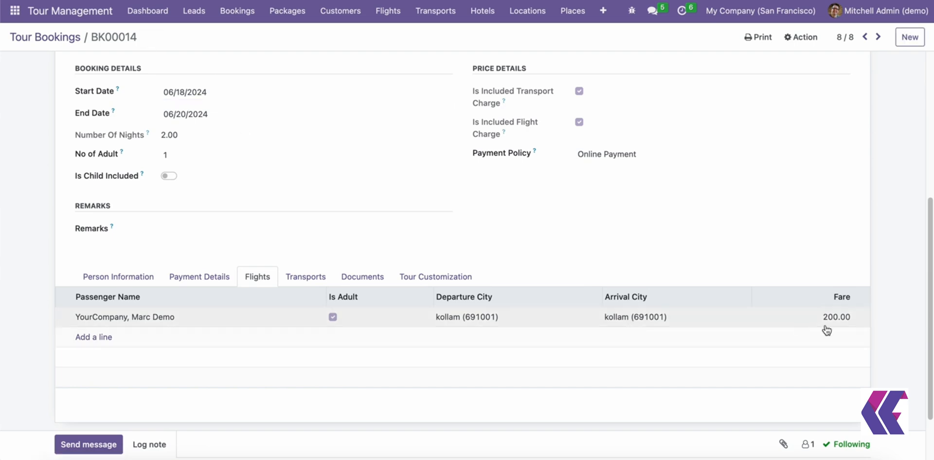
# Check BK00014's payment, transport and document tabs, then confirm the booking
pyautogui.click(199, 277)
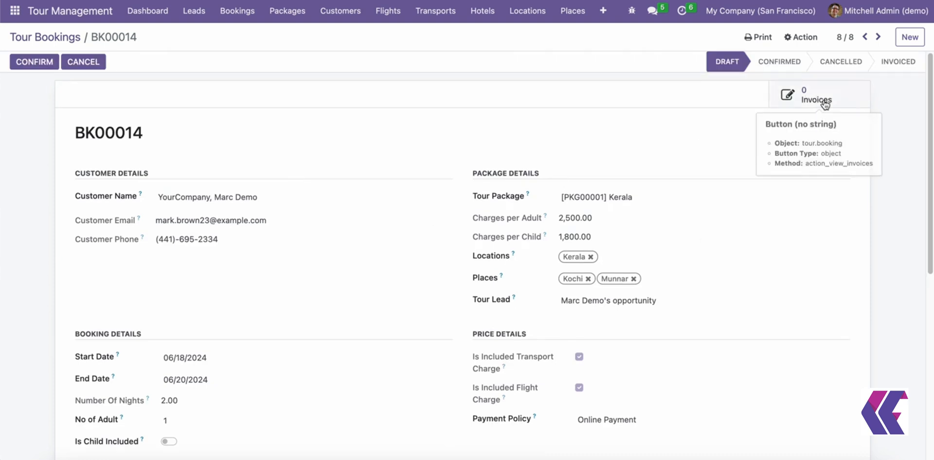
pyautogui.scroll(-3)
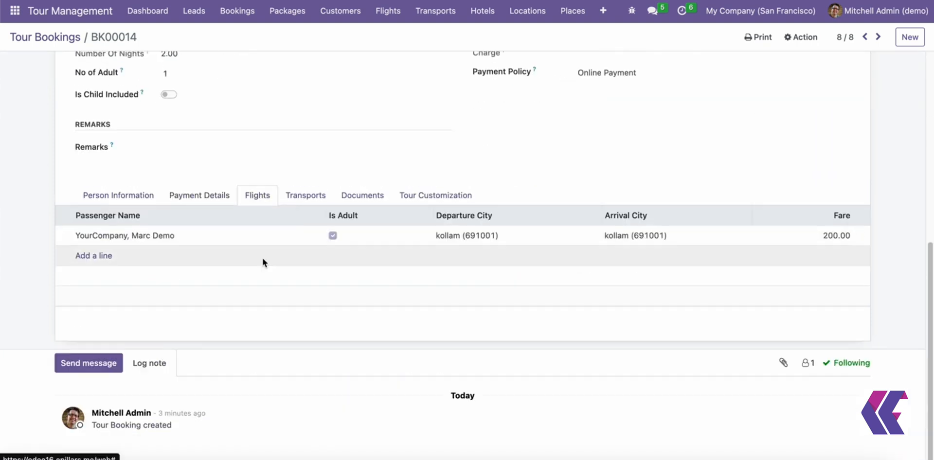
pyautogui.click(305, 196)
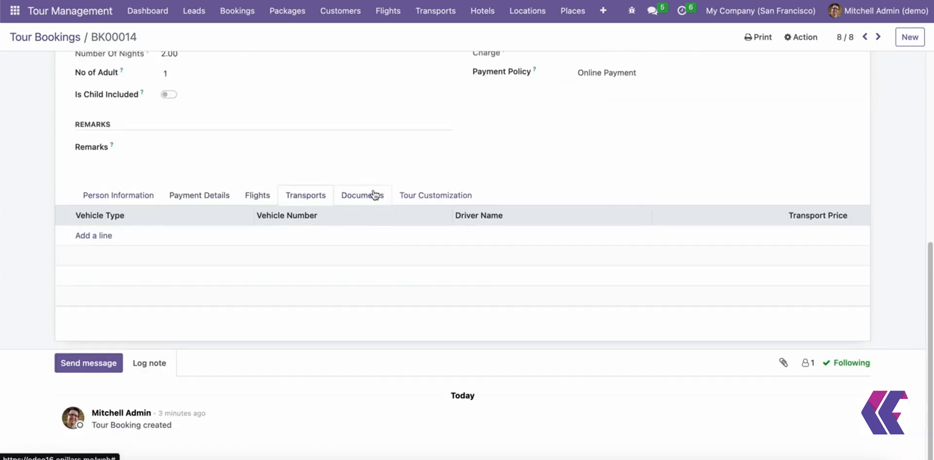
pyautogui.click(435, 196)
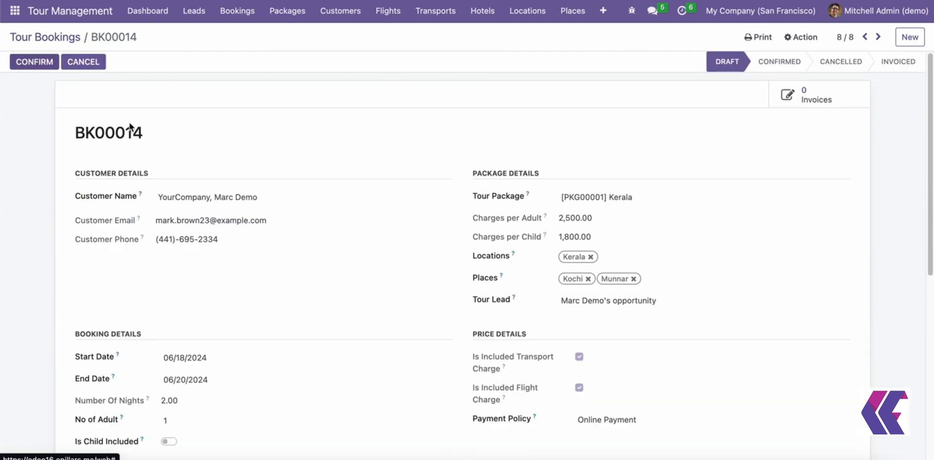
pyautogui.click(34, 61)
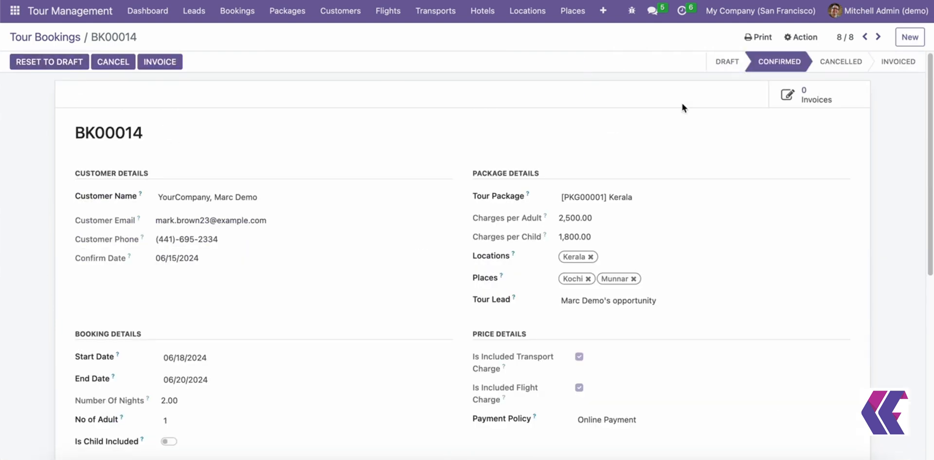
# Generate the draft 2,500.00 AED customer invoice for BK00014
pyautogui.click(160, 62)
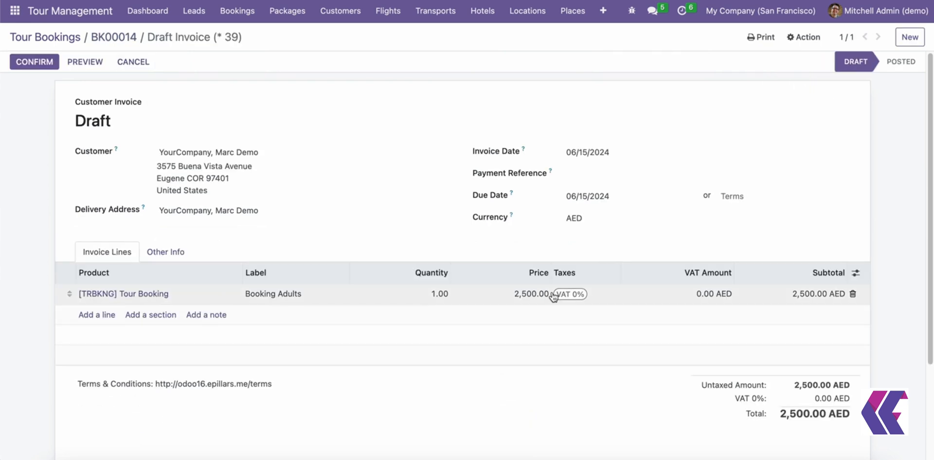
pyautogui.moveTo(676, 300)
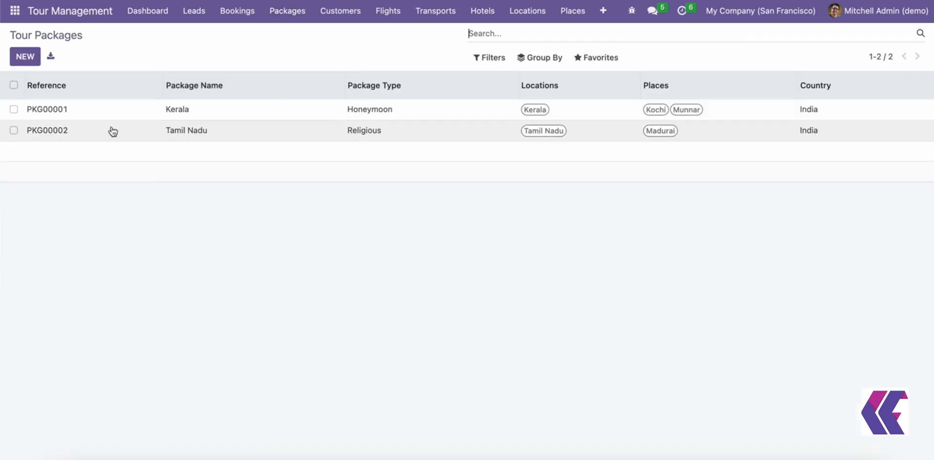
# Review the Kerala package PKG00001, then view the Tour Days list (Day-1 to Day-3)
pyautogui.click(47, 109)
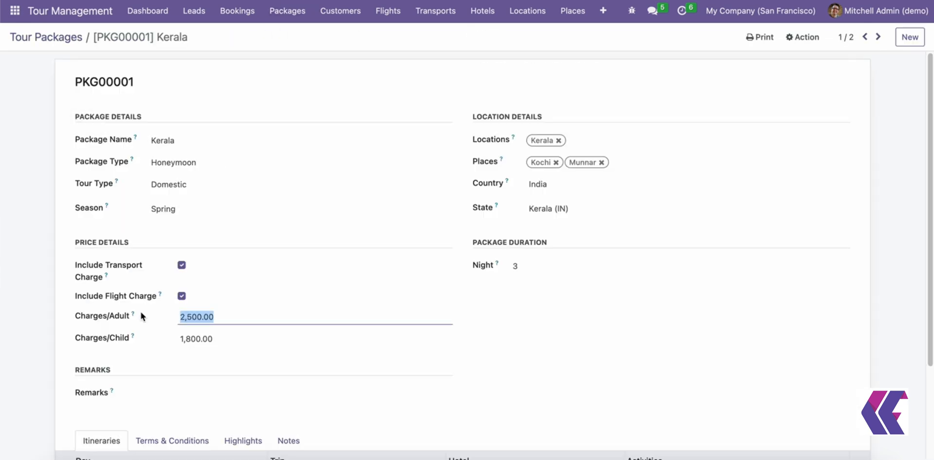
pyautogui.moveTo(142, 289)
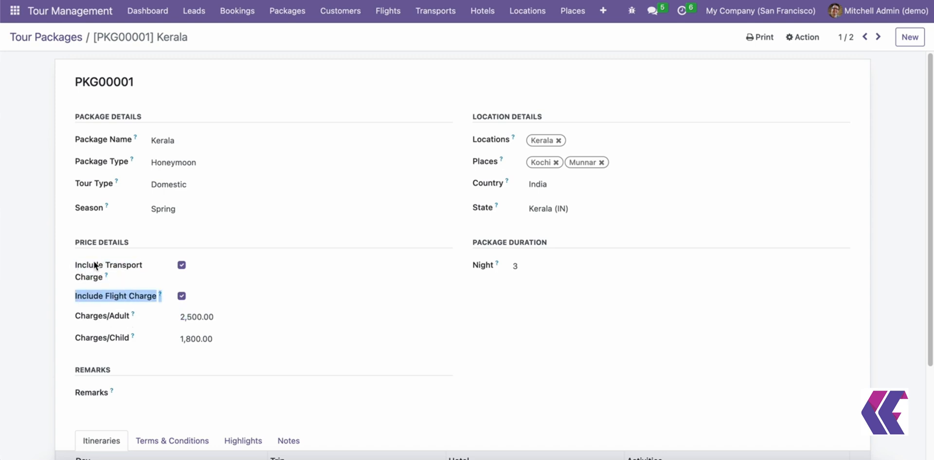
pyautogui.click(45, 37)
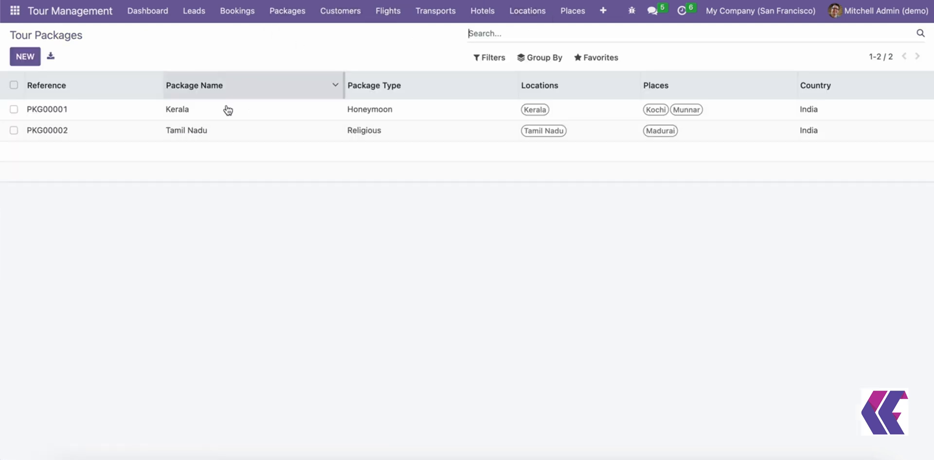
pyautogui.click(176, 109)
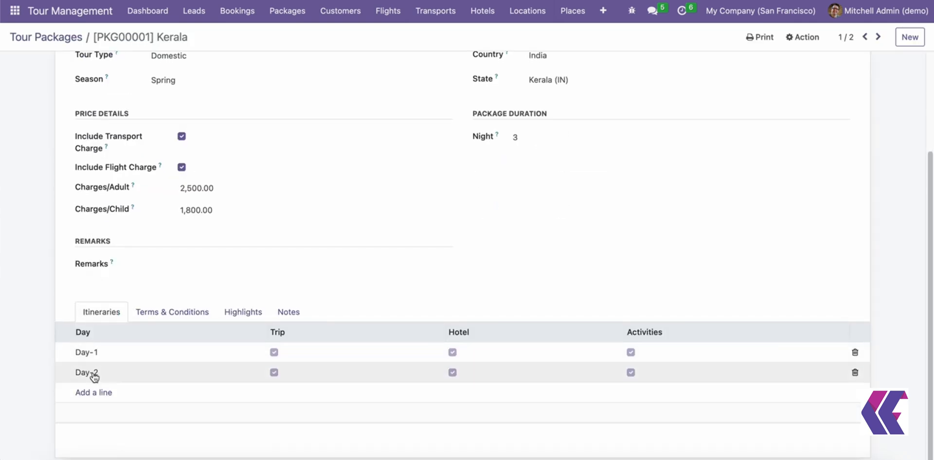
pyautogui.click(603, 11)
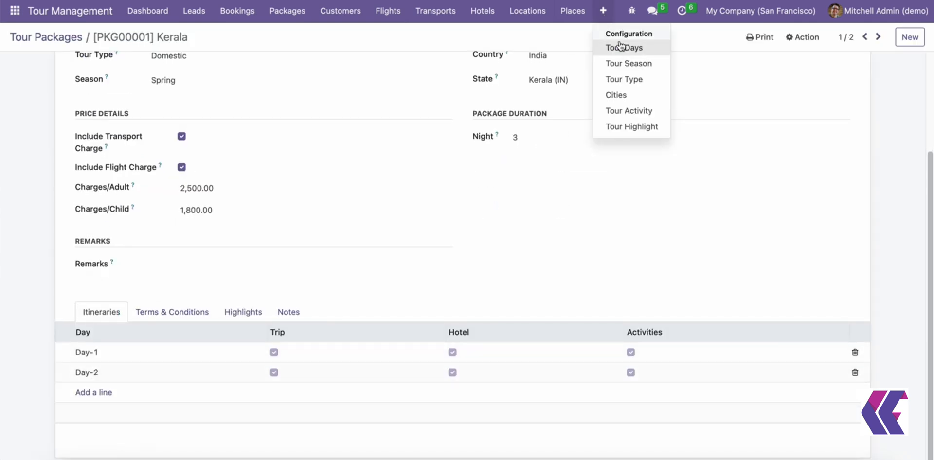
pyautogui.click(624, 48)
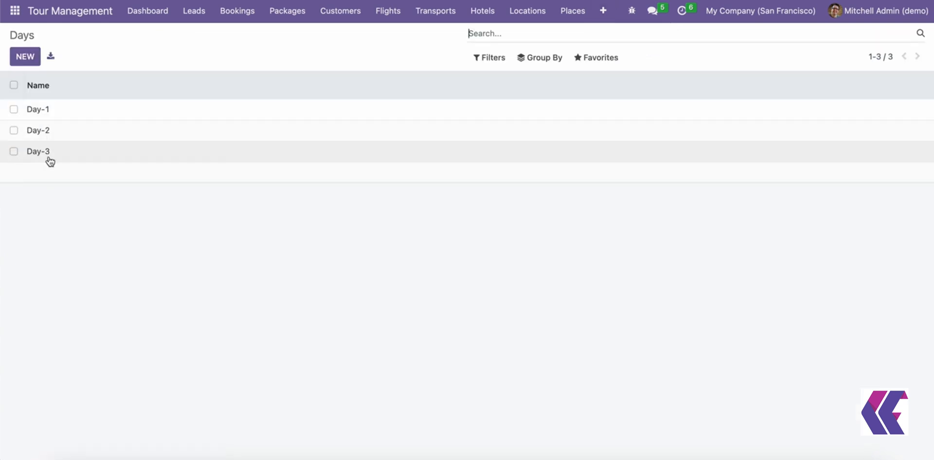
# Reopen the Kerala package and inspect the Day-1 itinerary's planned hotels
pyautogui.click(287, 11)
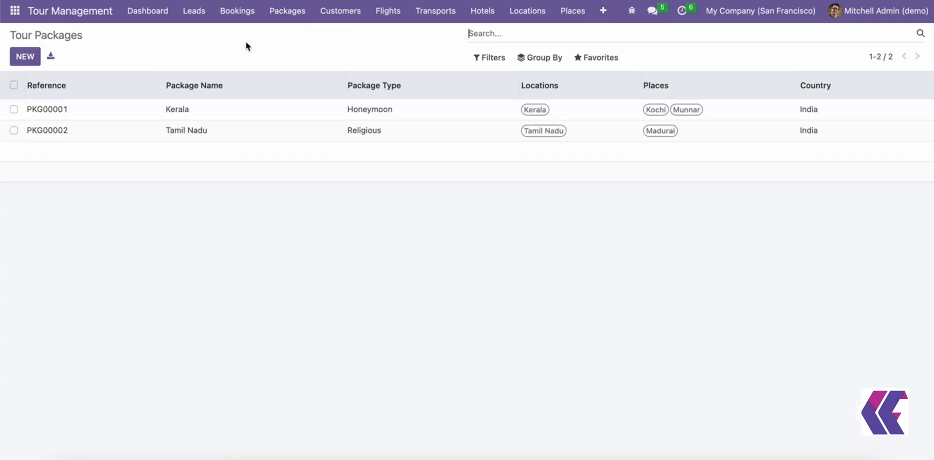
pyautogui.click(47, 109)
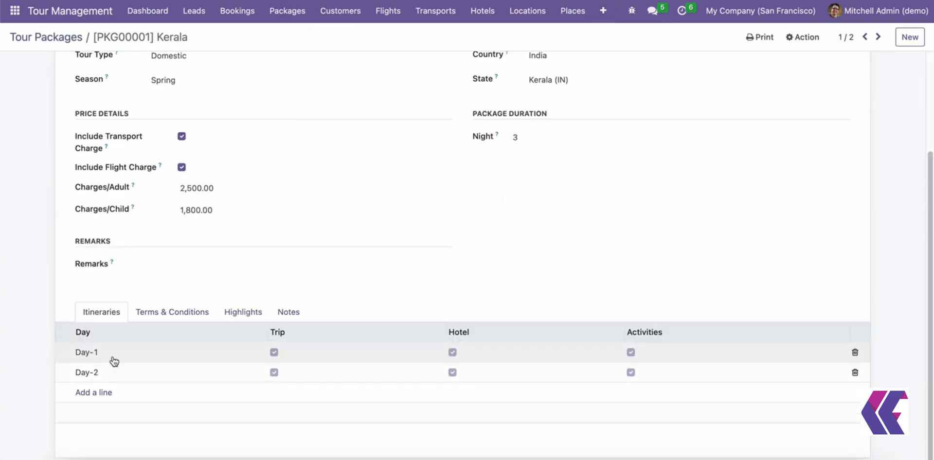
pyautogui.click(86, 352)
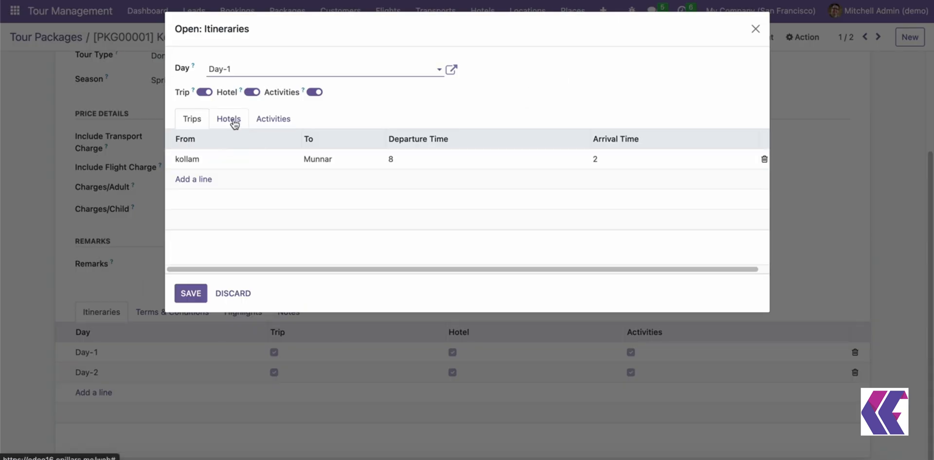
pyautogui.click(273, 119)
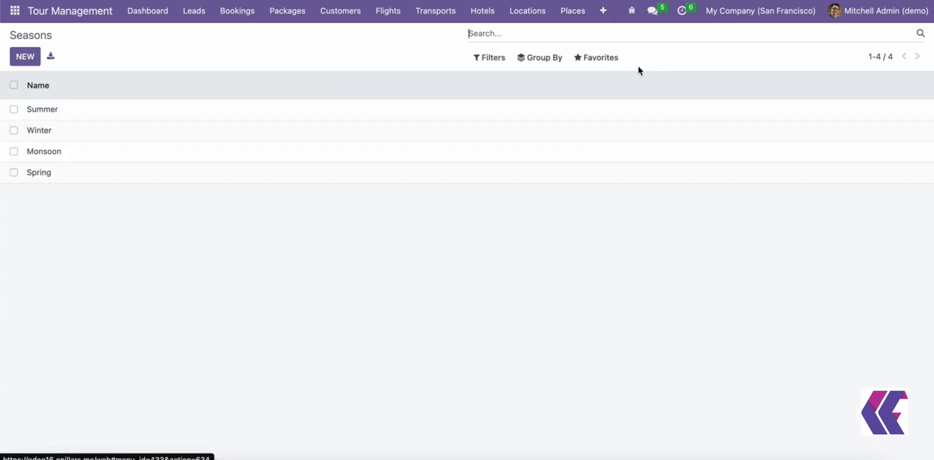
# Browse the 67-entry Tour Activity list, then the 63-entry Tour Highlight catalogue
pyautogui.click(603, 11)
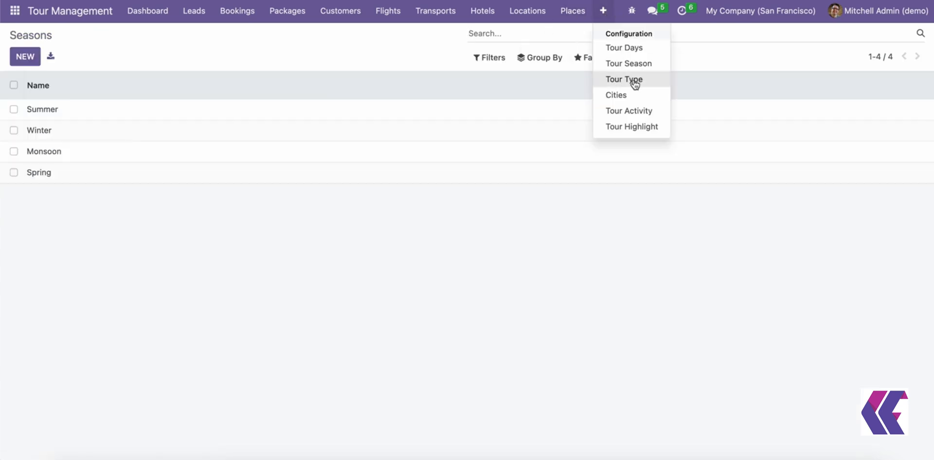
pyautogui.click(624, 47)
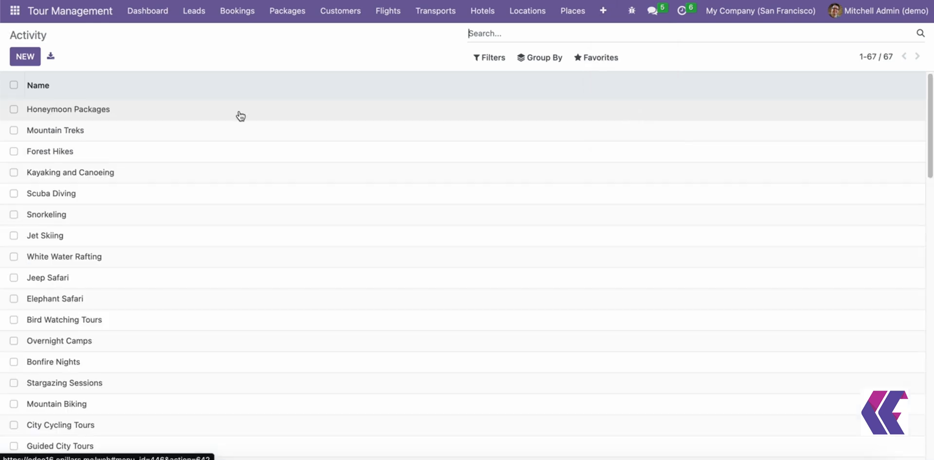
pyautogui.click(573, 11)
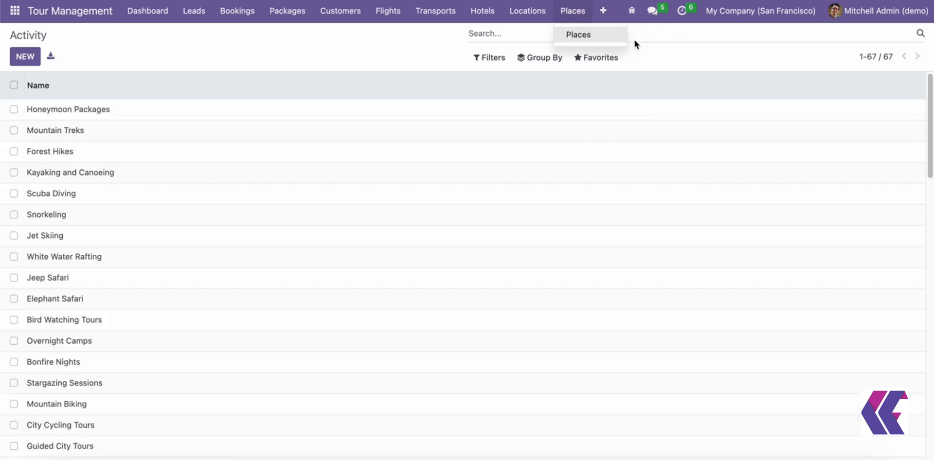
pyautogui.click(578, 34)
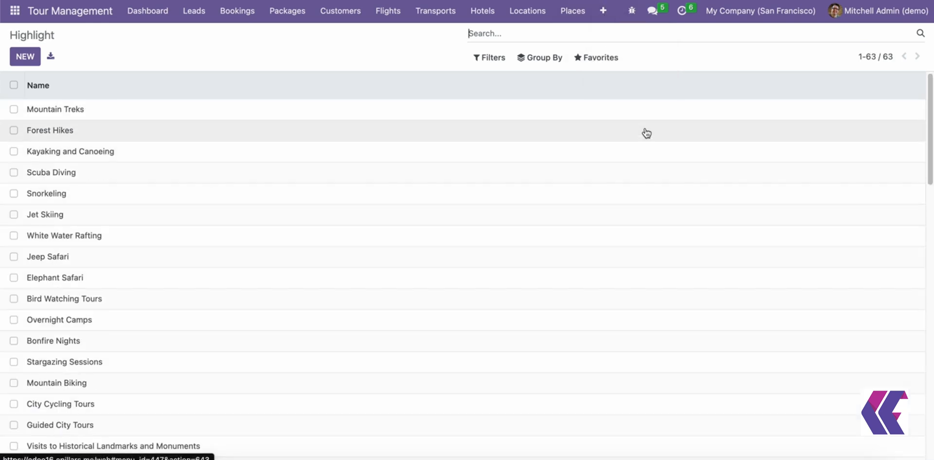
pyautogui.moveTo(172, 36)
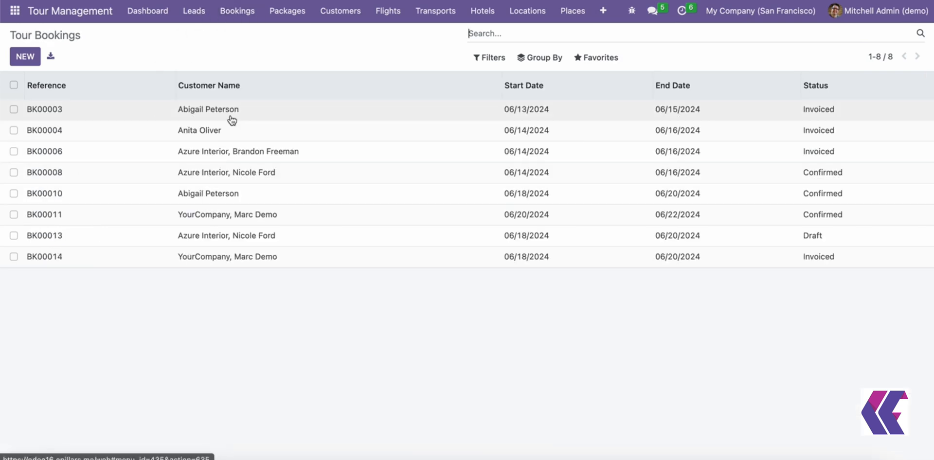
pyautogui.moveTo(830, 257)
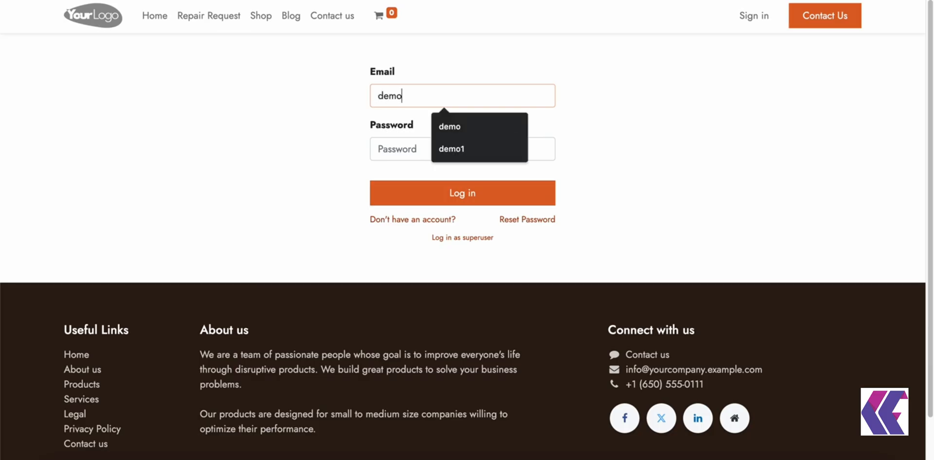
# Log in as Marc Demo and open booking BK00014 from My Account Bookings
pyautogui.click(462, 193)
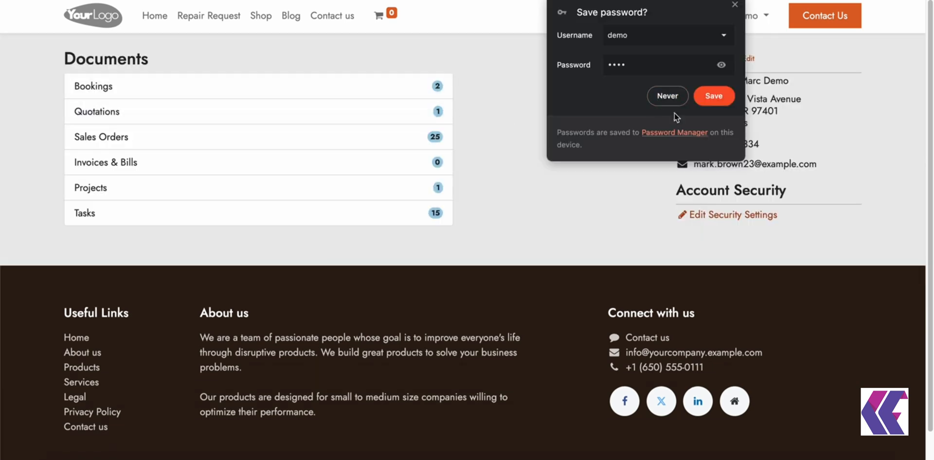
pyautogui.click(93, 85)
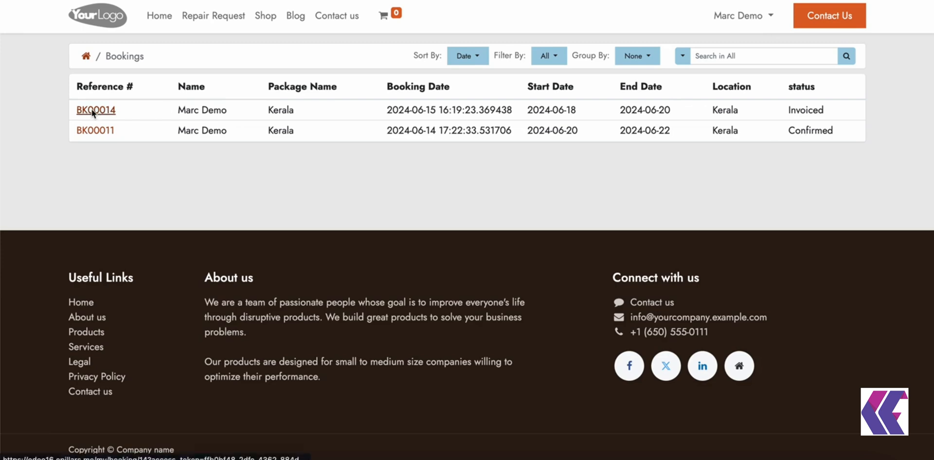
pyautogui.click(95, 110)
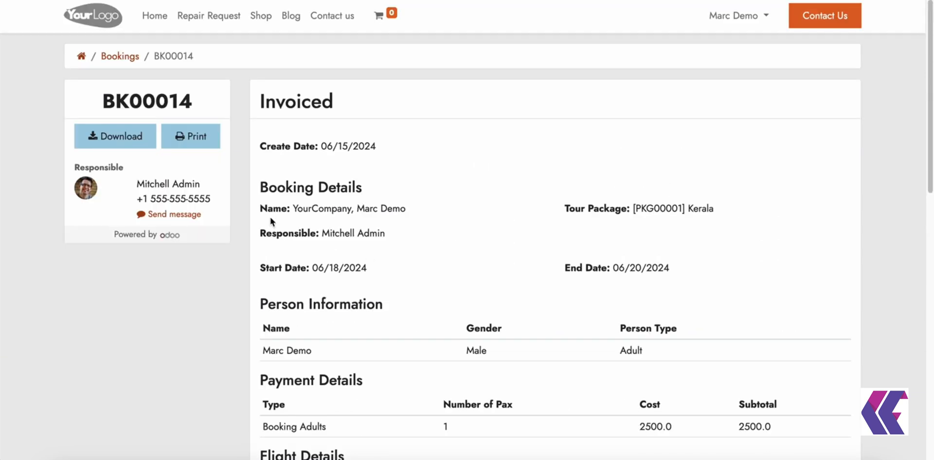
pyautogui.moveTo(119, 56)
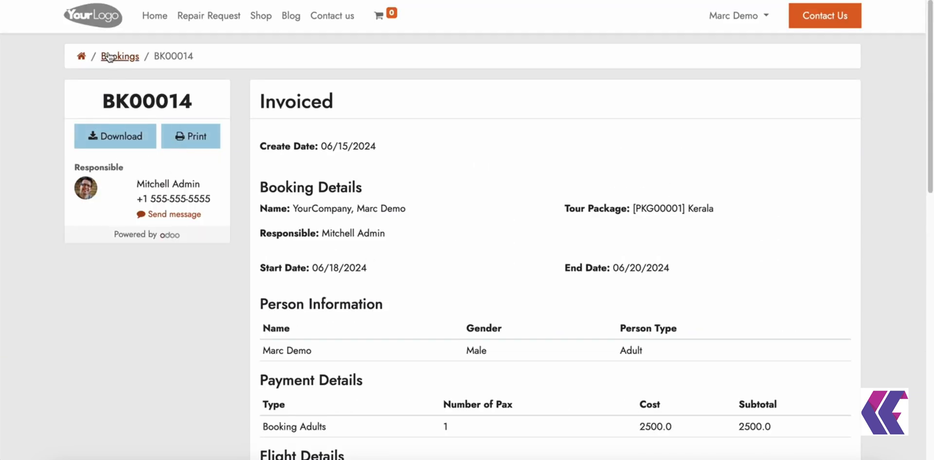